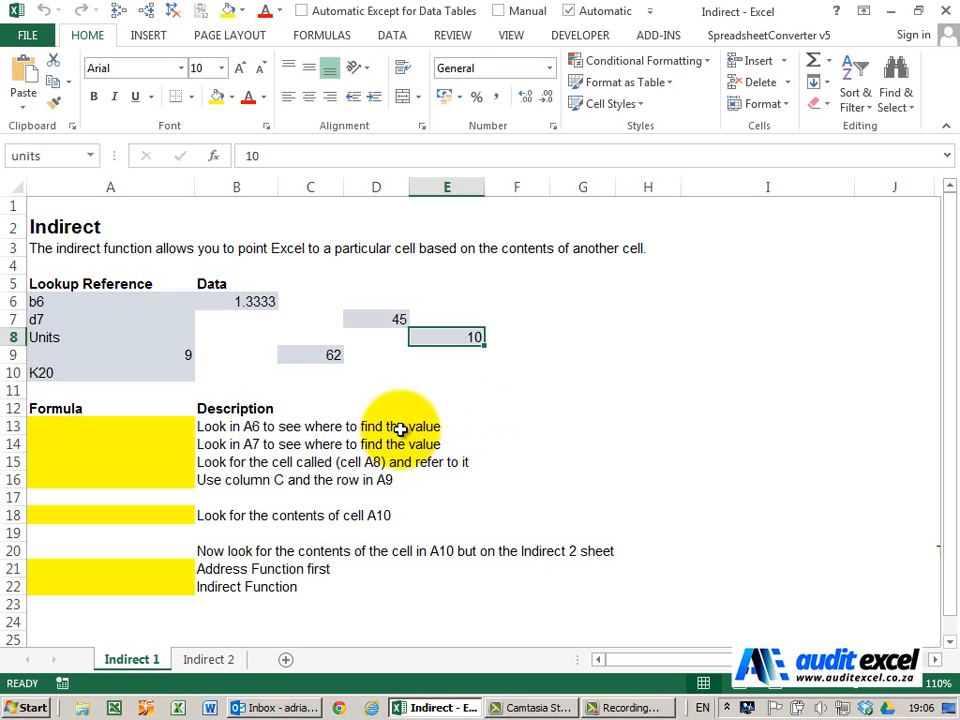
mouse_move(172, 420)
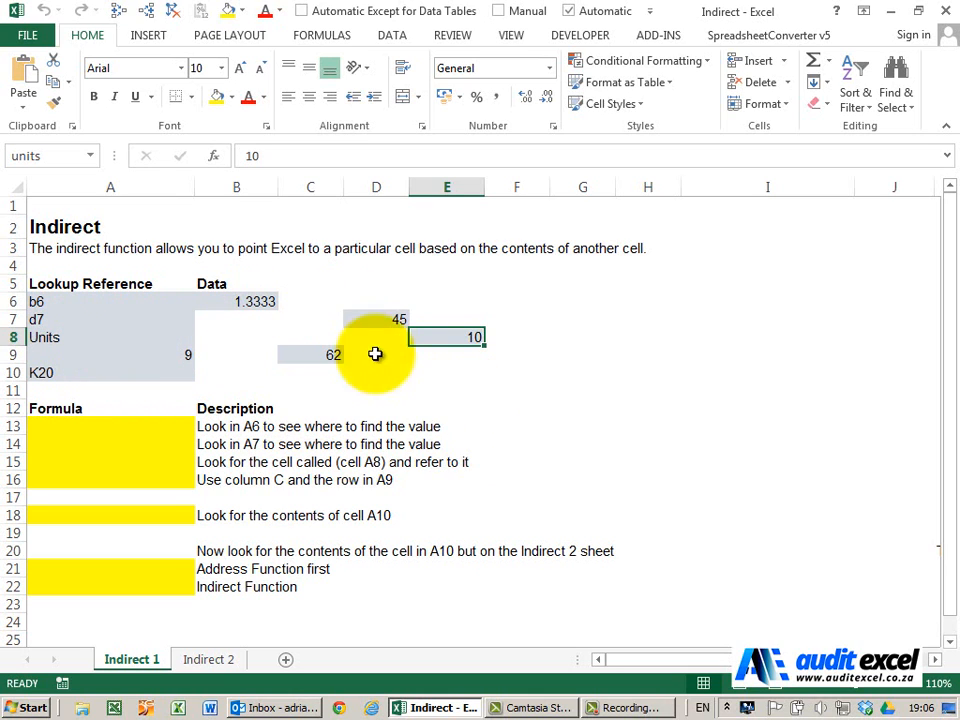
mouse_move(190, 414)
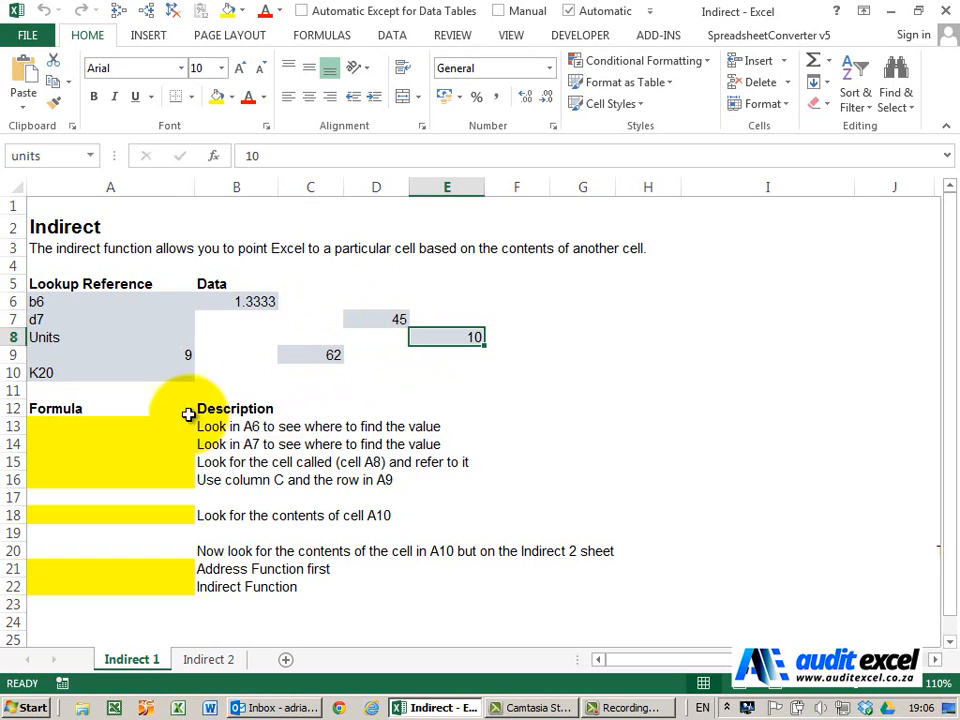
Try a plain reference to A6 in cell A13, then clear it again
left_click(122, 426)
type("=A6")
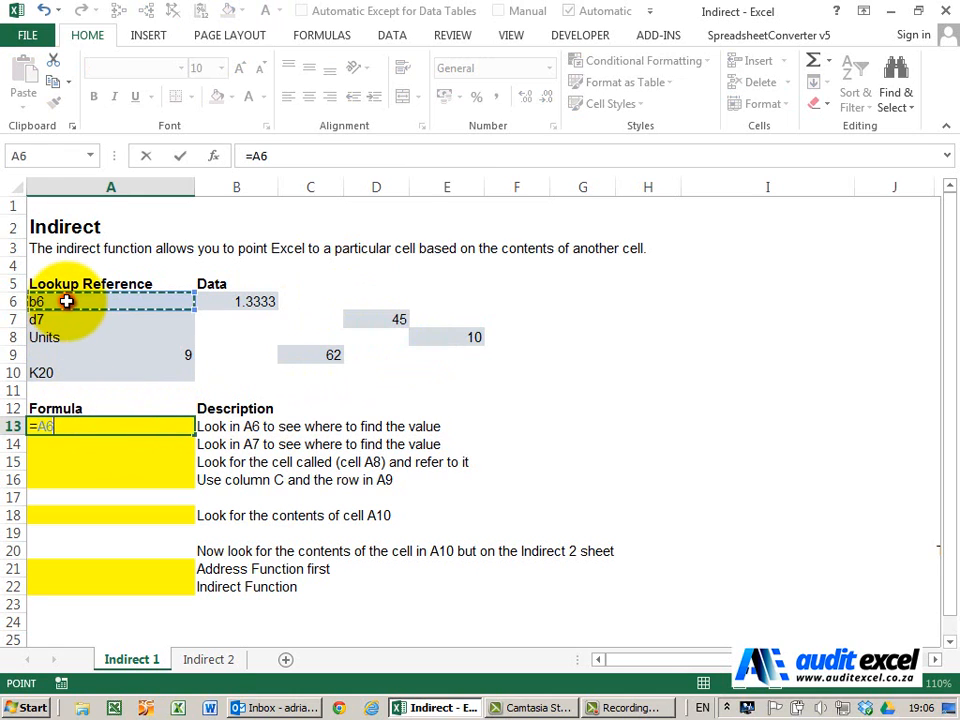
key("Return")
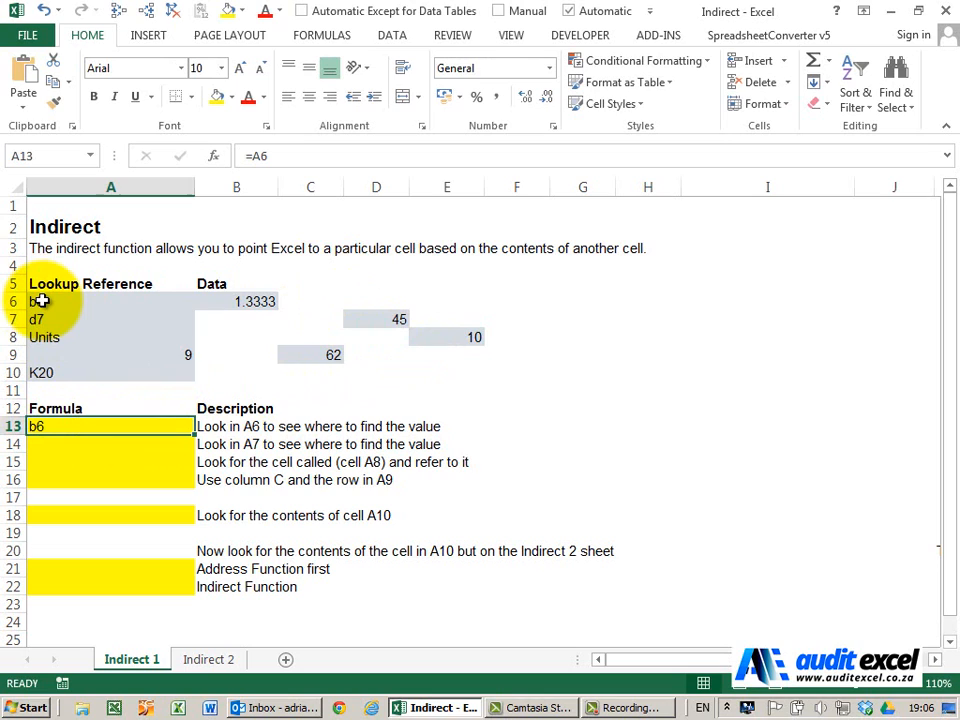
mouse_move(82, 418)
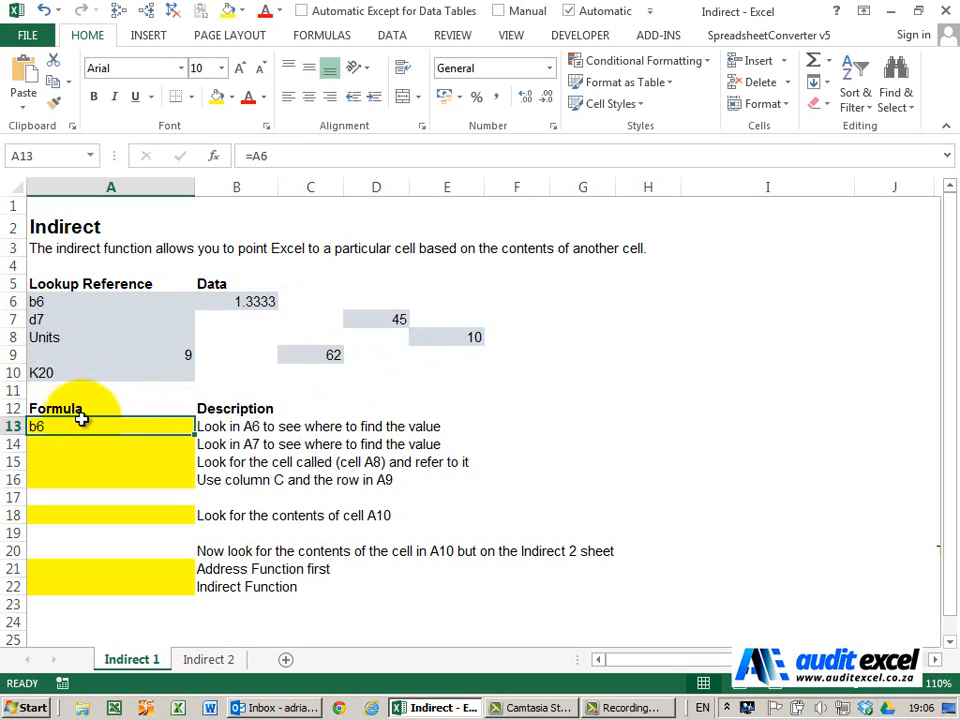
key("Delete")
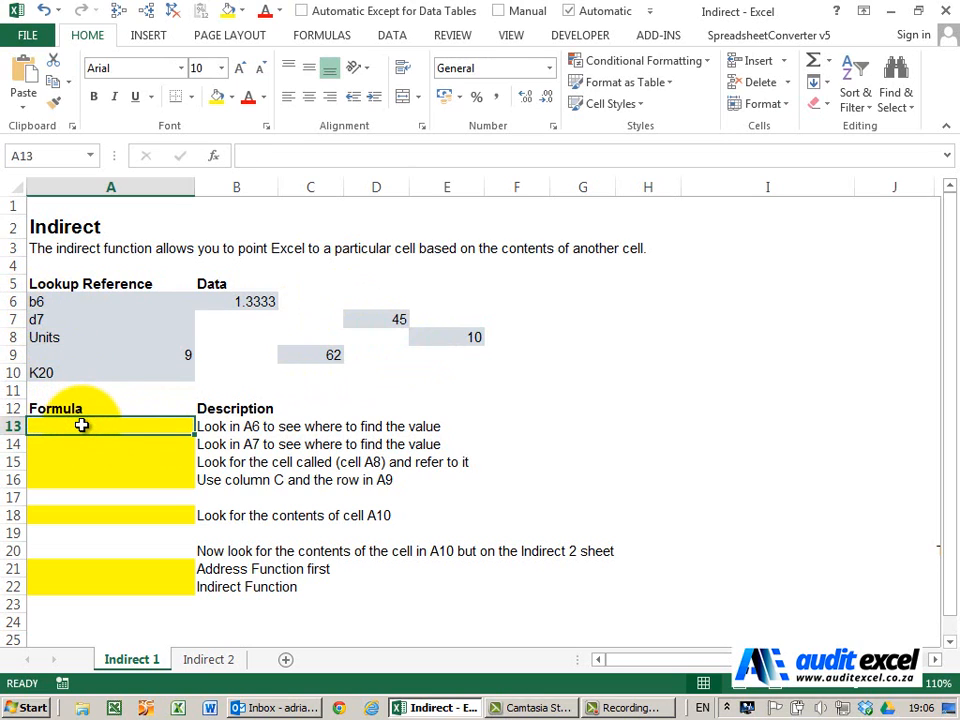
Enter =INDIRECT(A6) in A13 via the All category, returning 1.3333
left_click(214, 156)
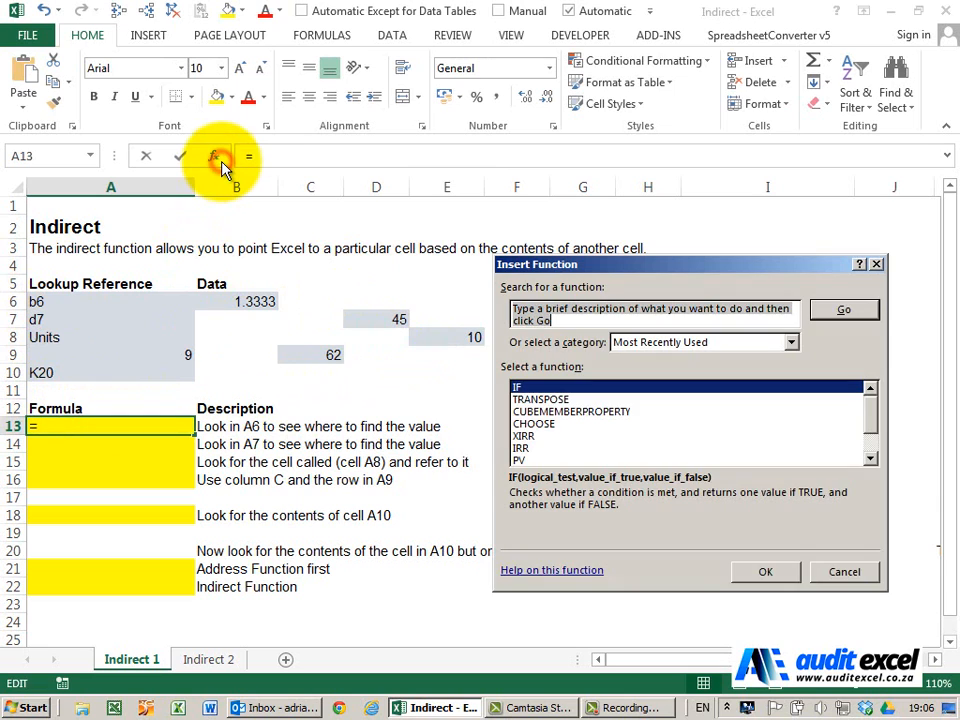
left_click(790, 342)
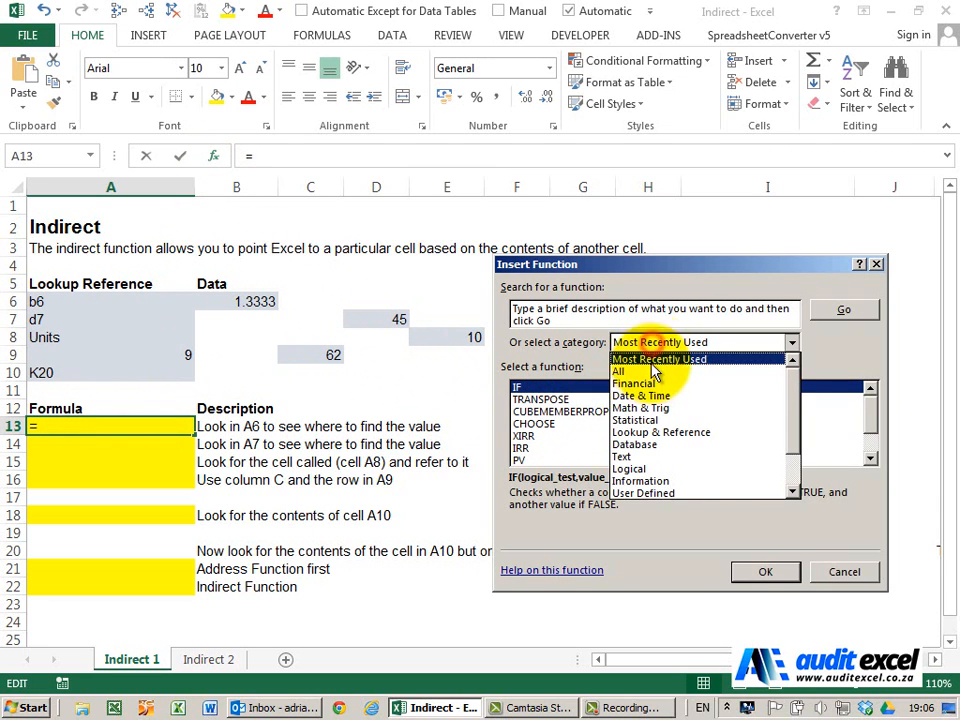
left_click(618, 370)
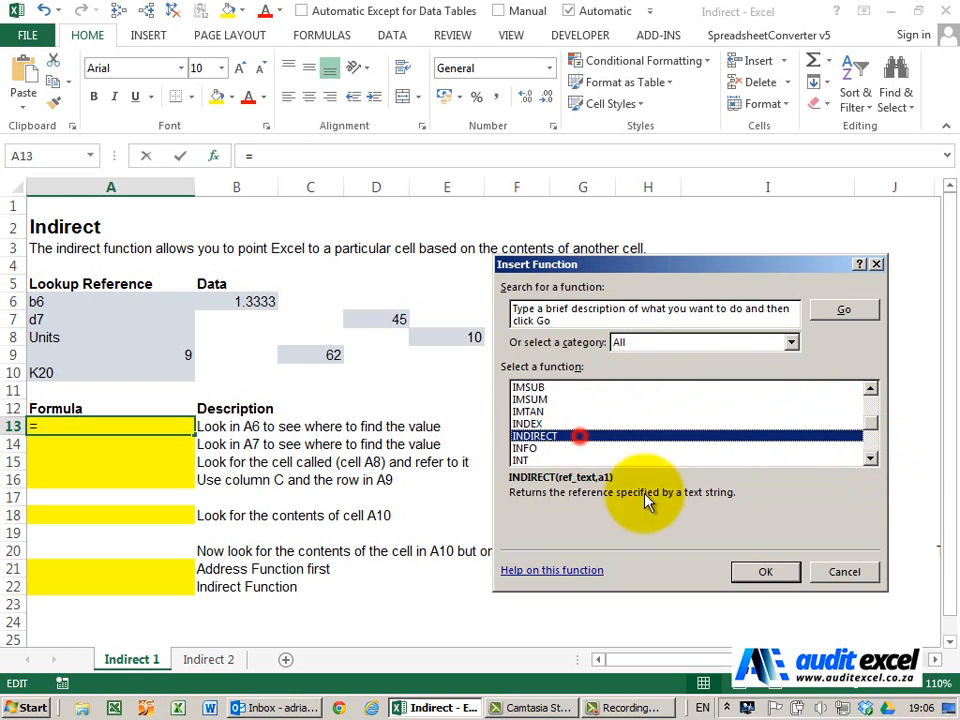
left_click(764, 572)
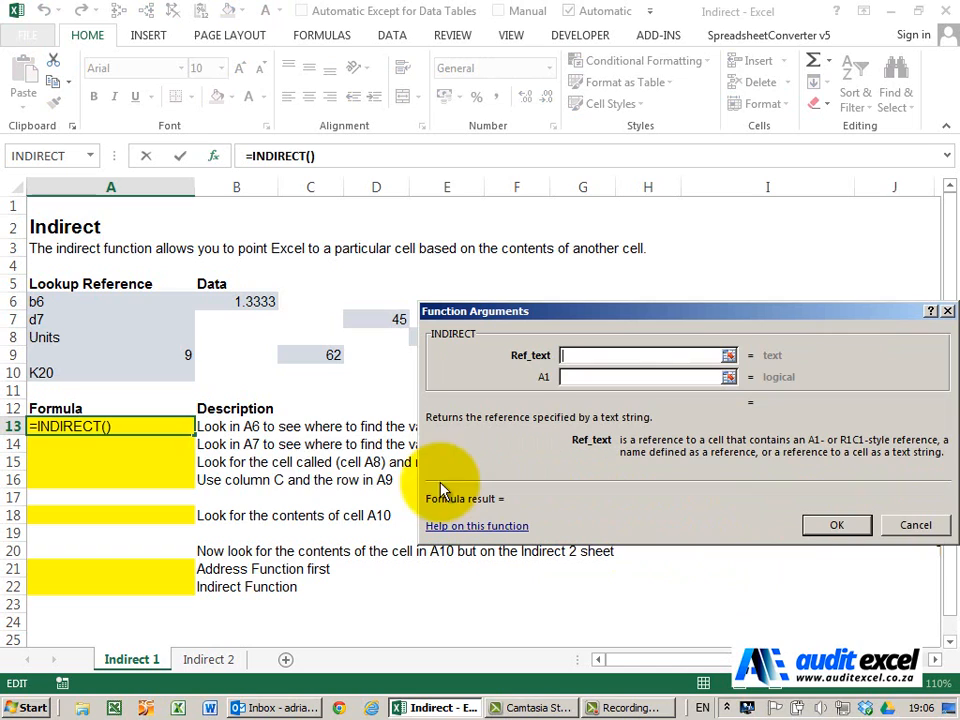
left_click(92, 300)
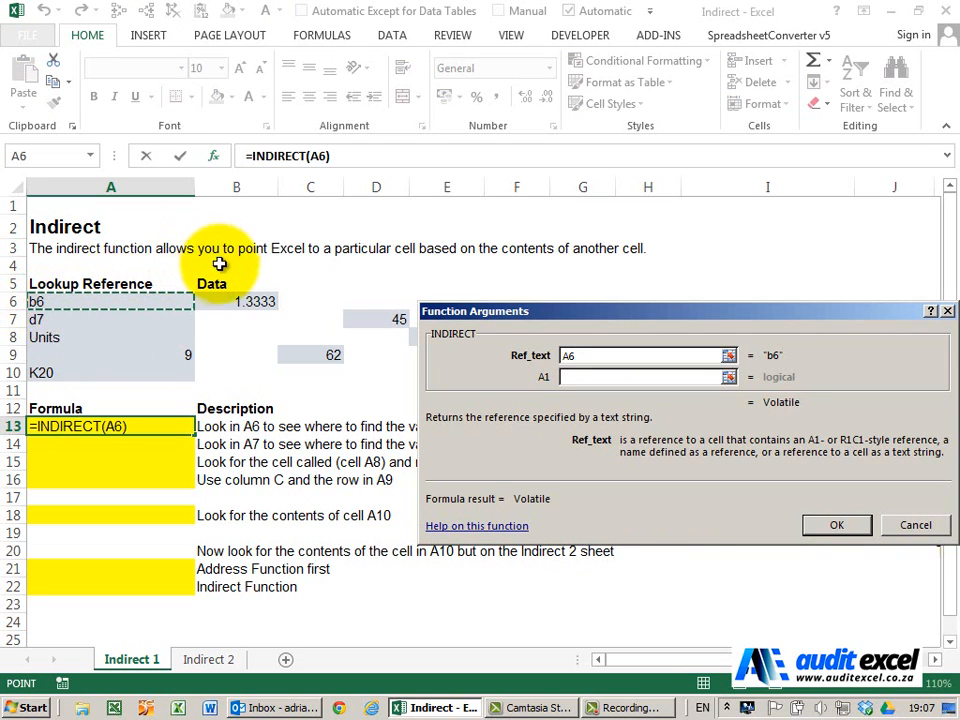
mouse_move(836, 524)
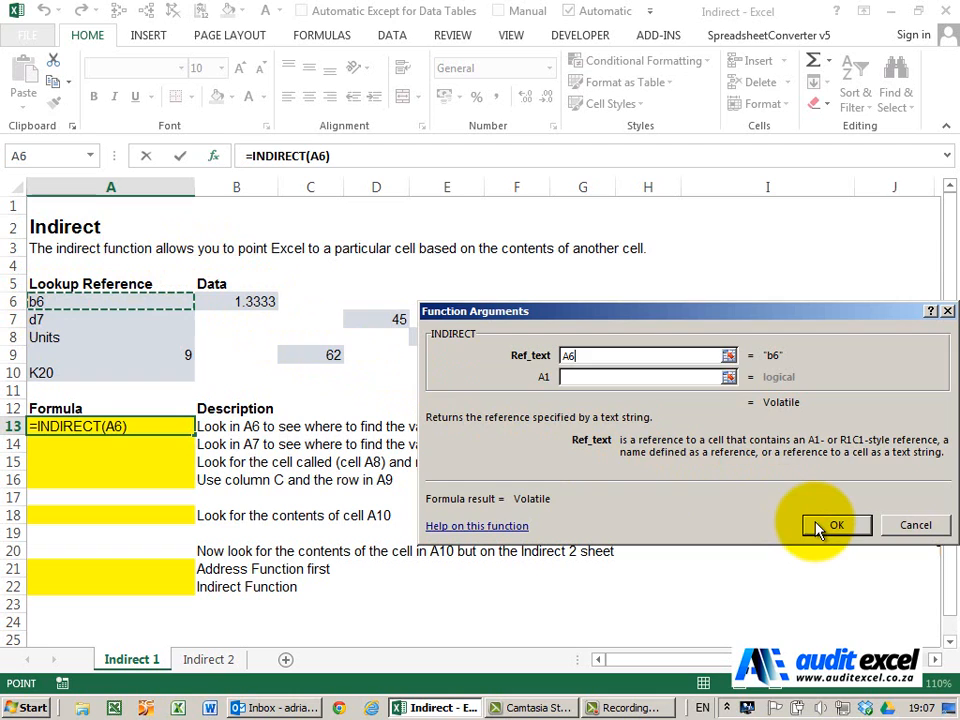
left_click(836, 524)
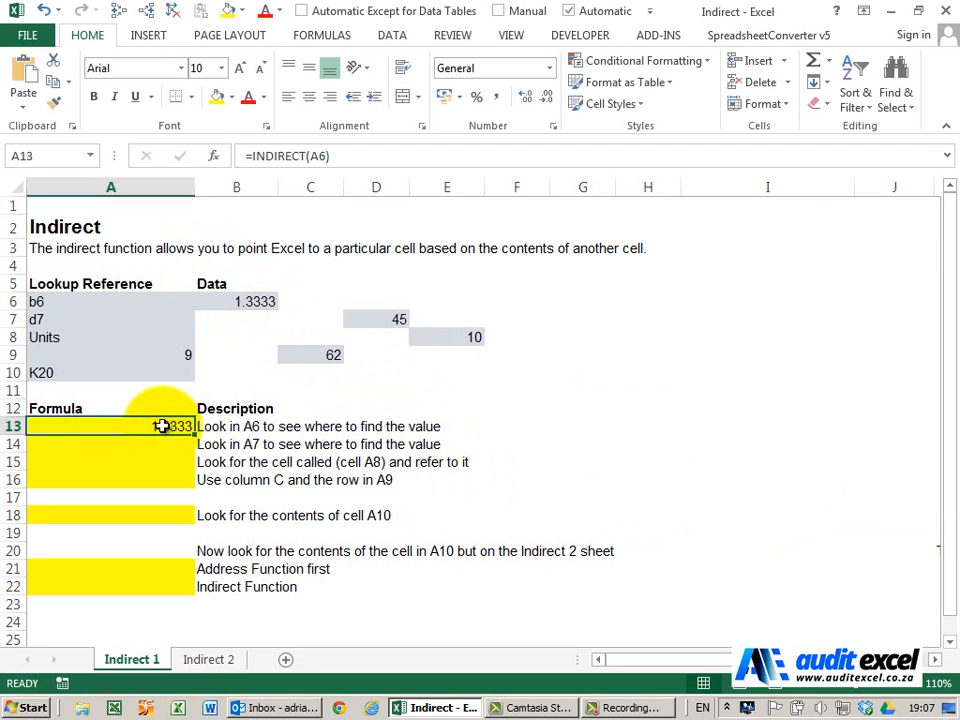
mouse_move(236, 348)
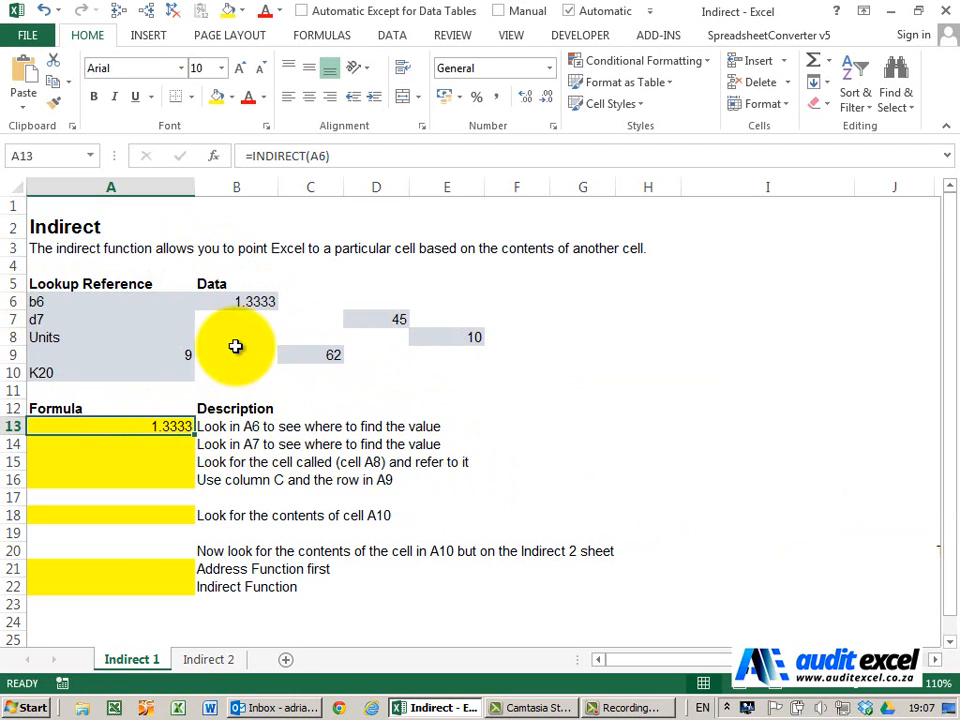
mouse_move(226, 300)
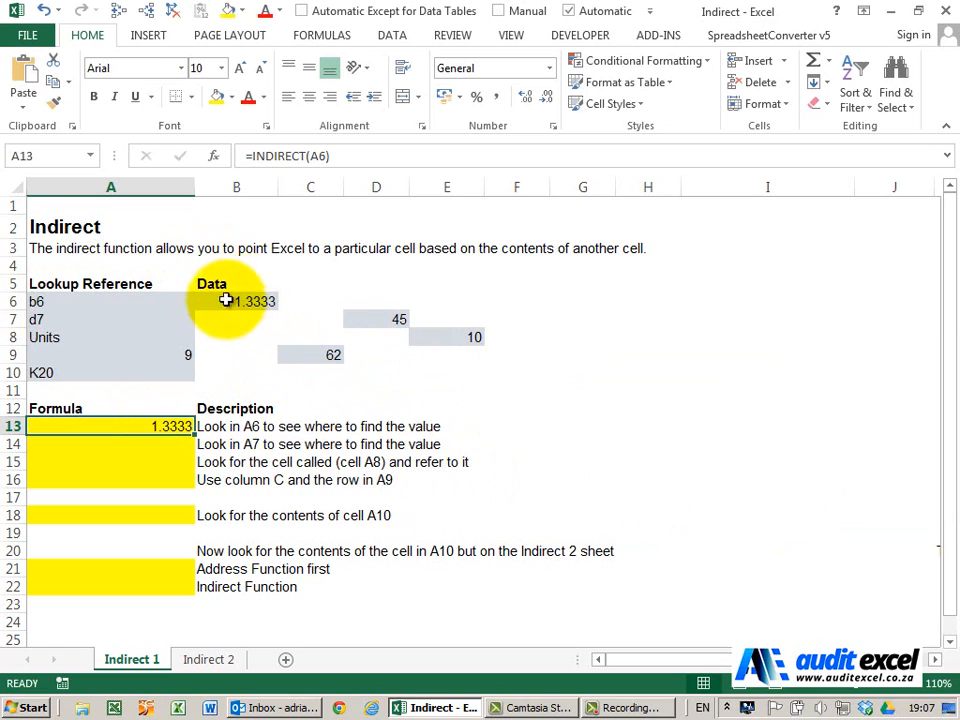
mouse_move(168, 452)
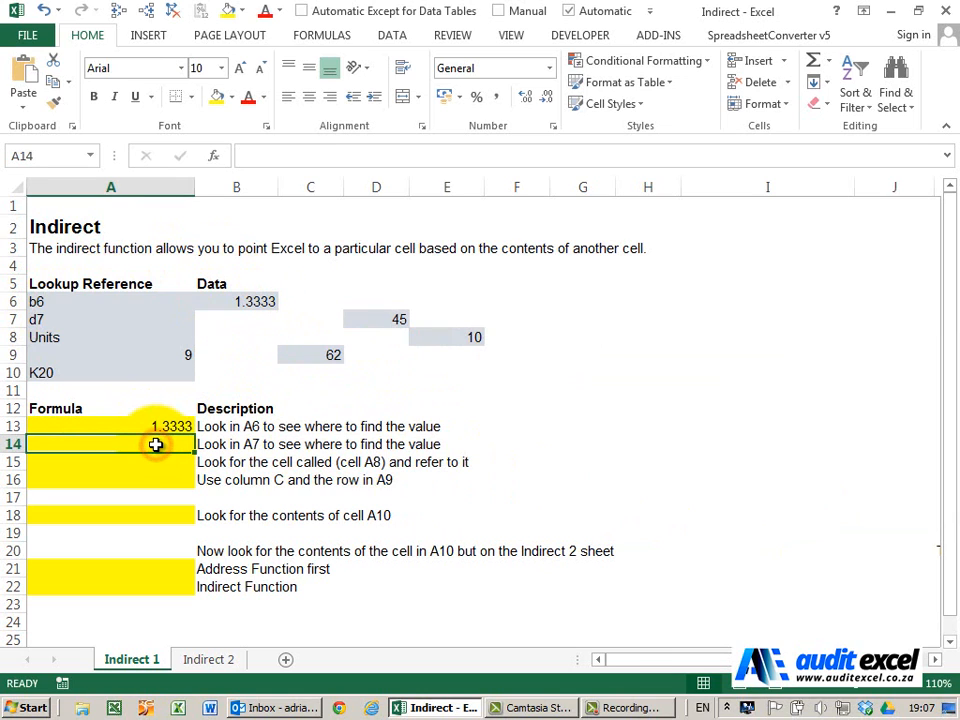
Enter =INDIRECT(A7) in A14, returning 45, and check it against cell D7
left_click(216, 156)
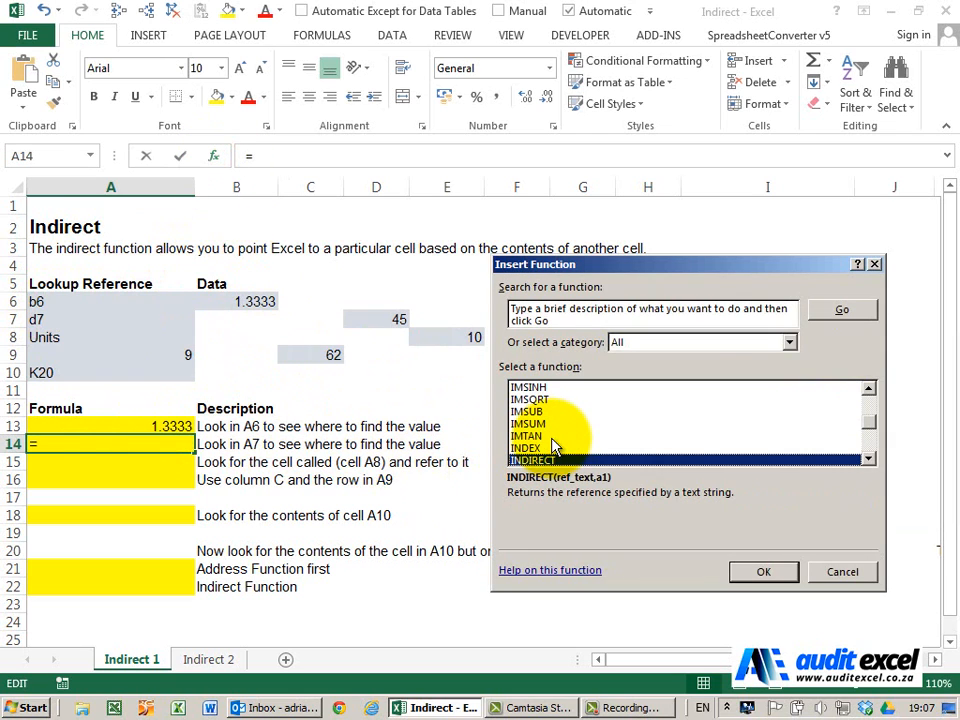
left_click(764, 572)
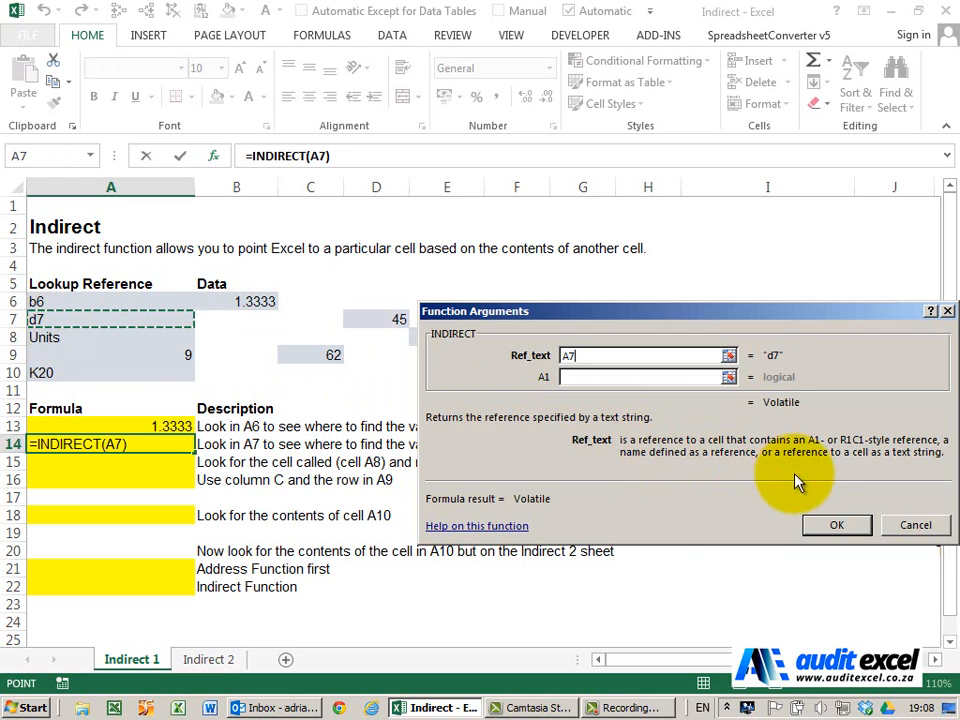
left_click(836, 524)
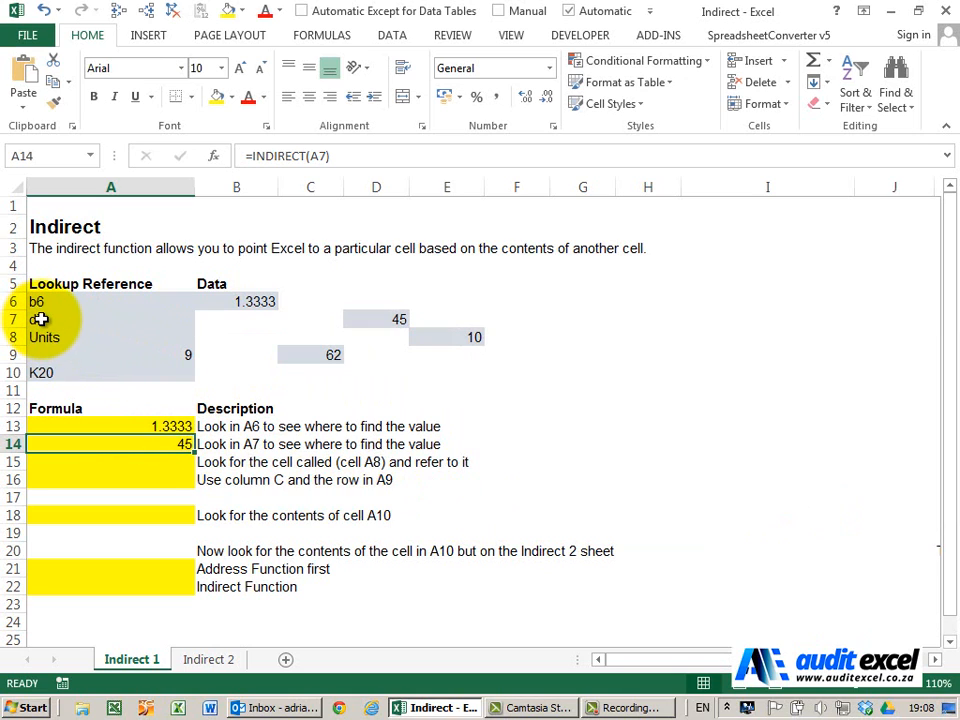
left_click(110, 320)
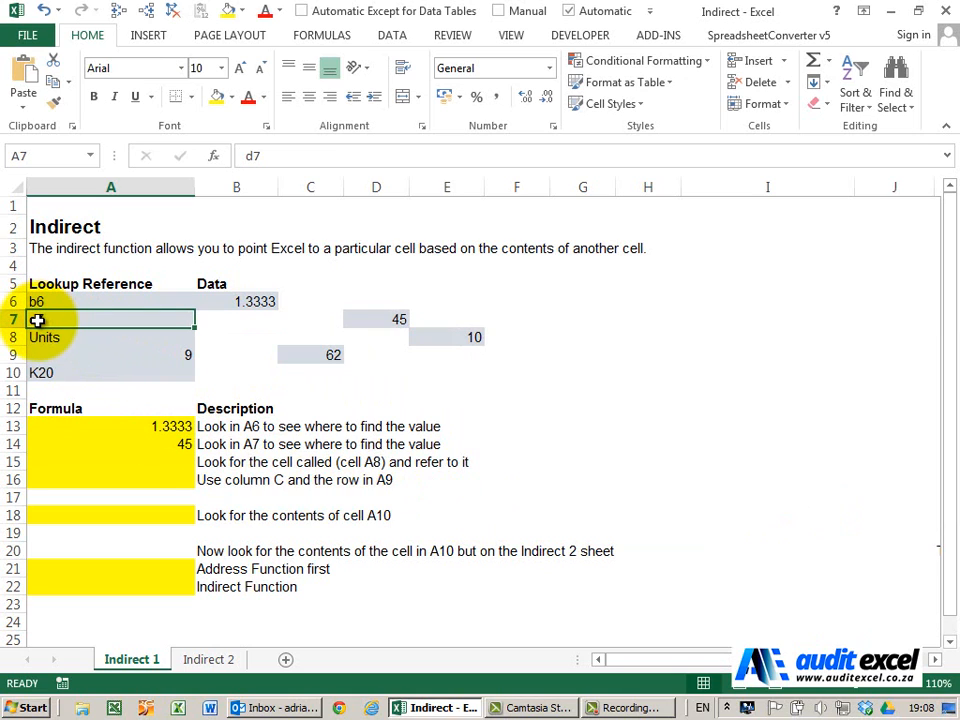
left_click(376, 320)
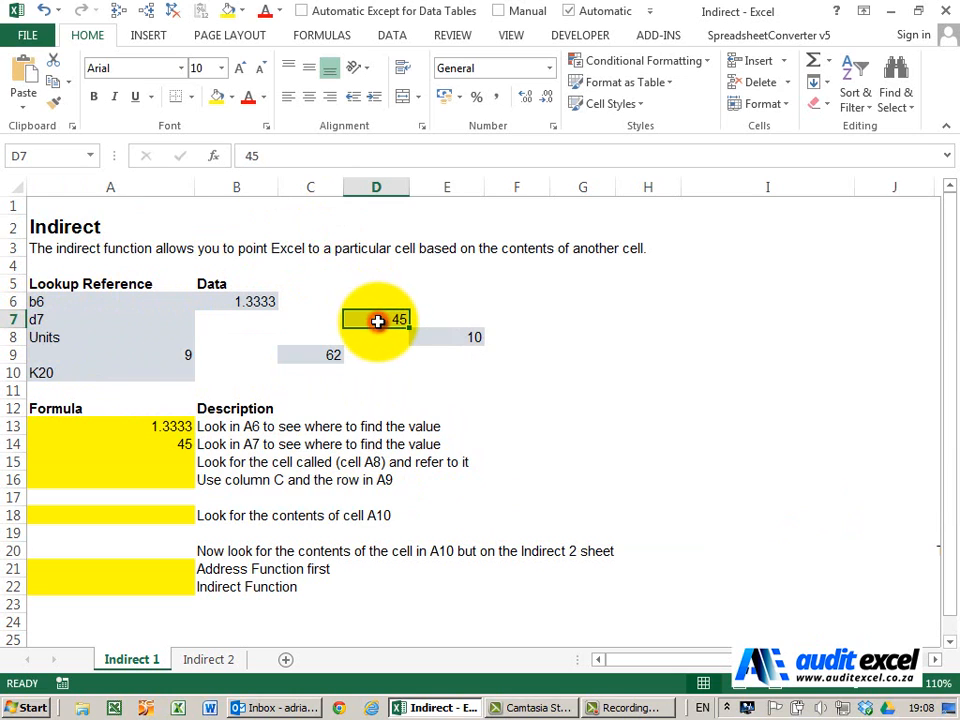
mouse_move(184, 444)
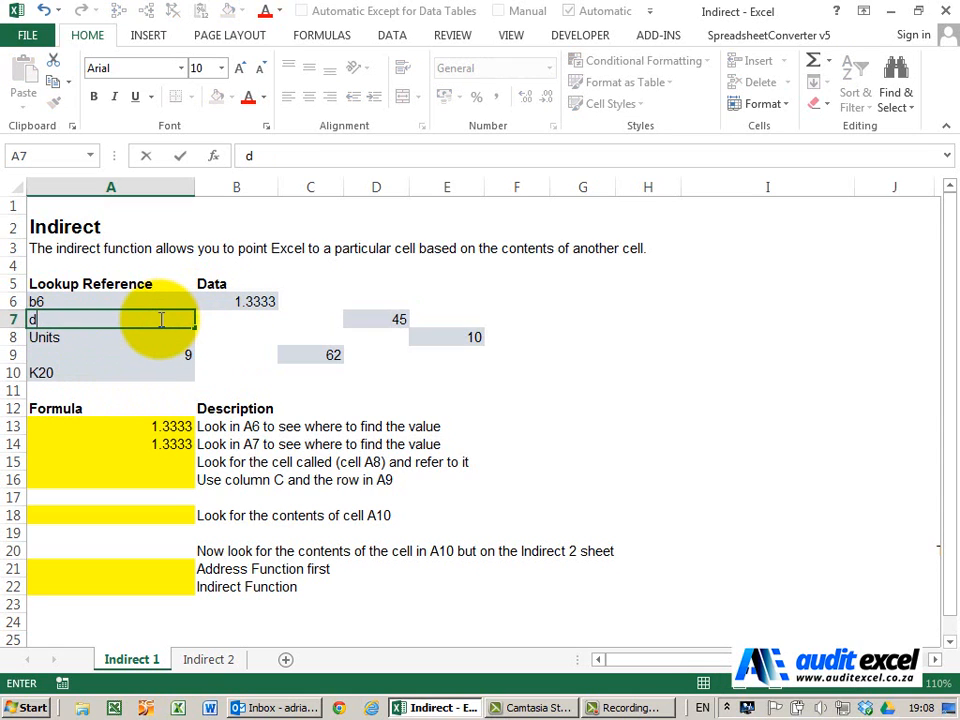
type("7")
key("Return")
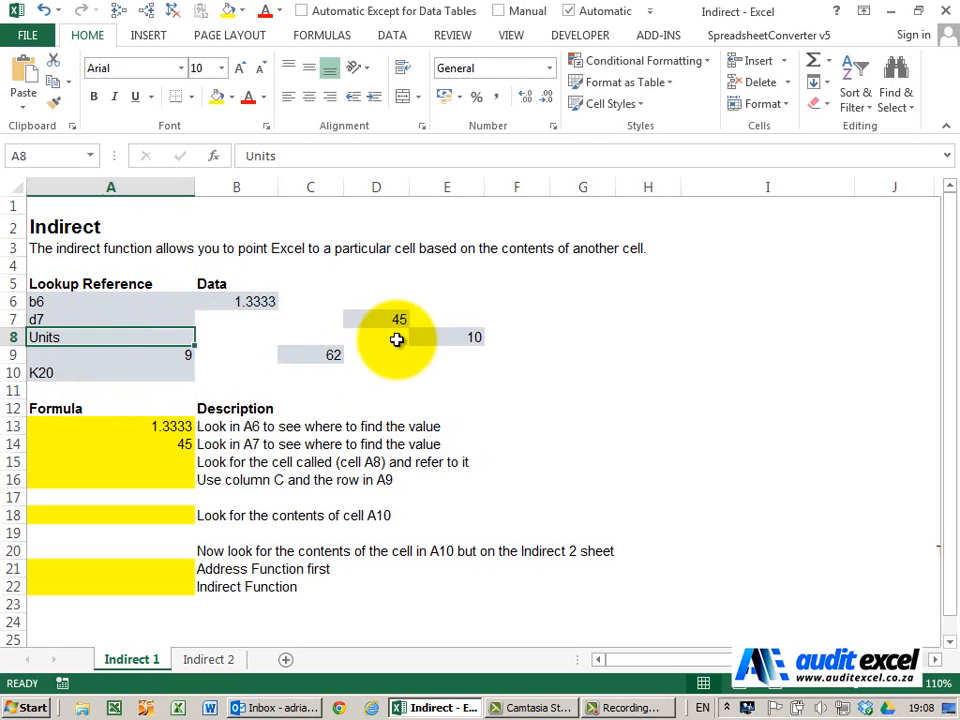
Check the named cell Units in E8, then enter =INDIRECT(A8) in A15, returning 10
left_click(448, 336)
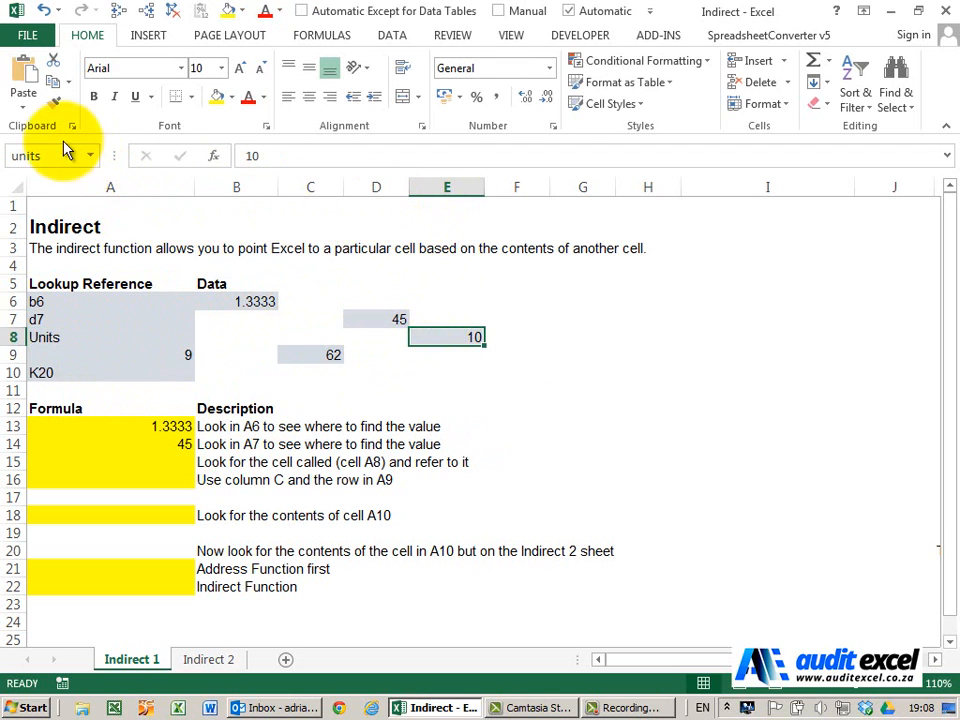
mouse_move(44, 336)
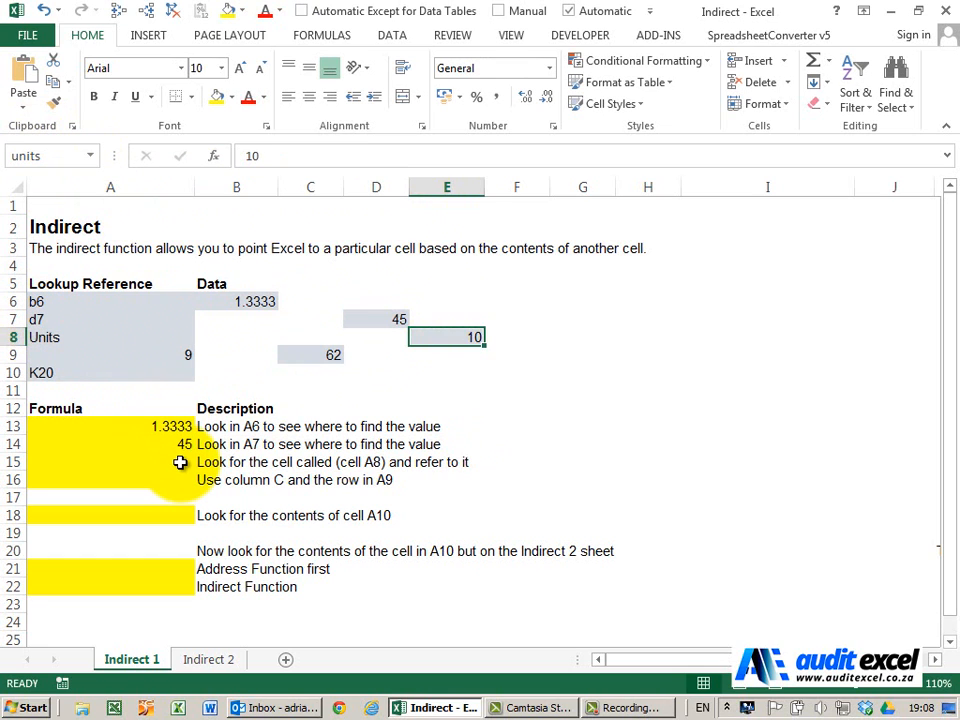
left_click(110, 460)
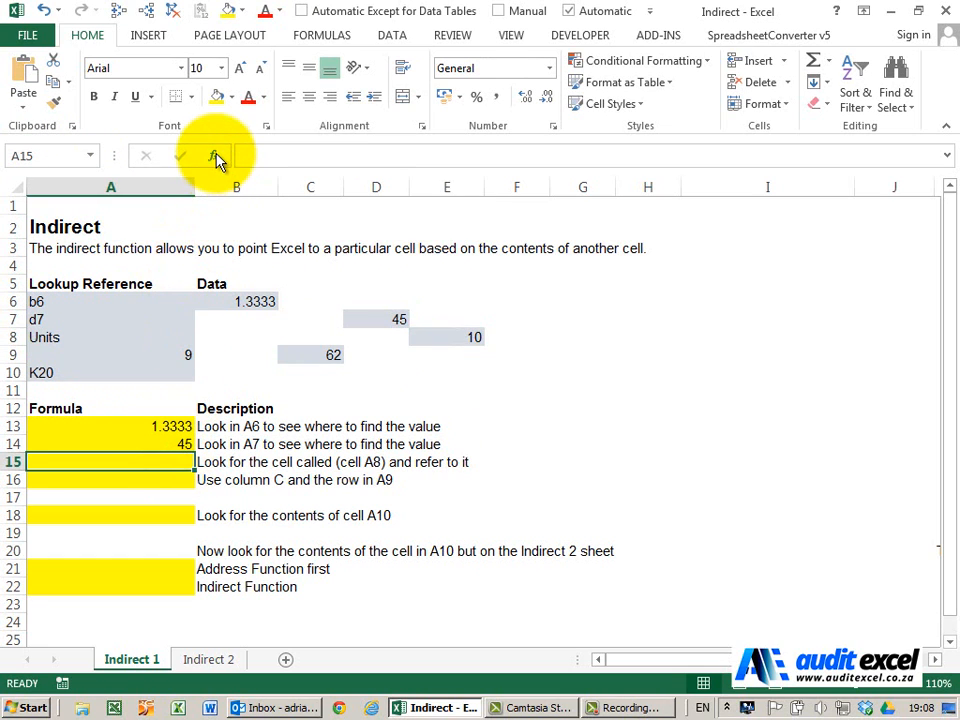
left_click(212, 156)
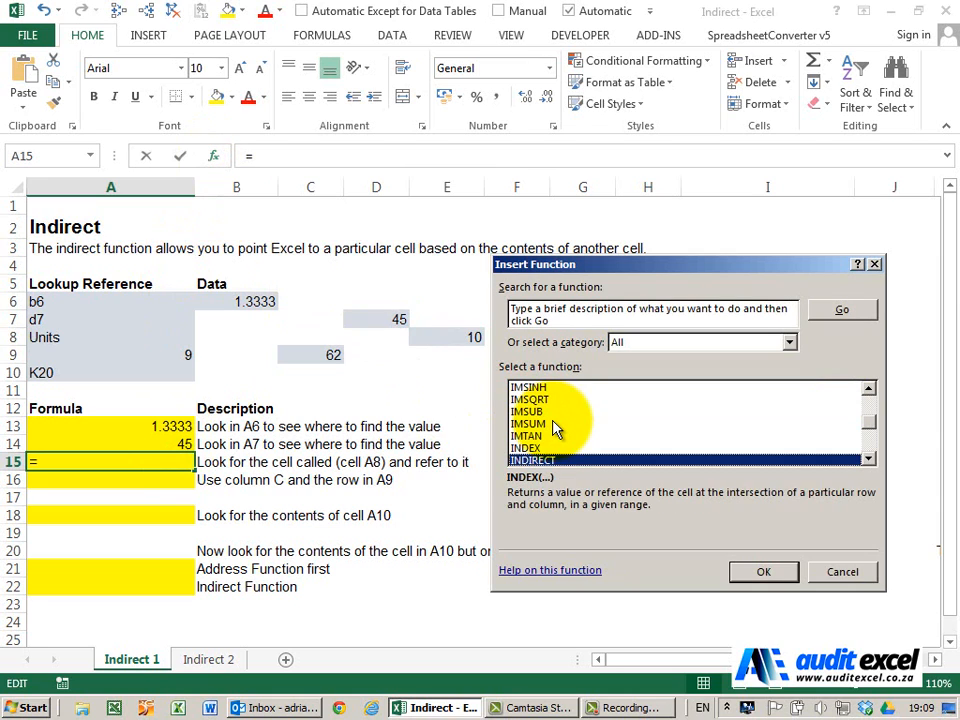
left_click(764, 572)
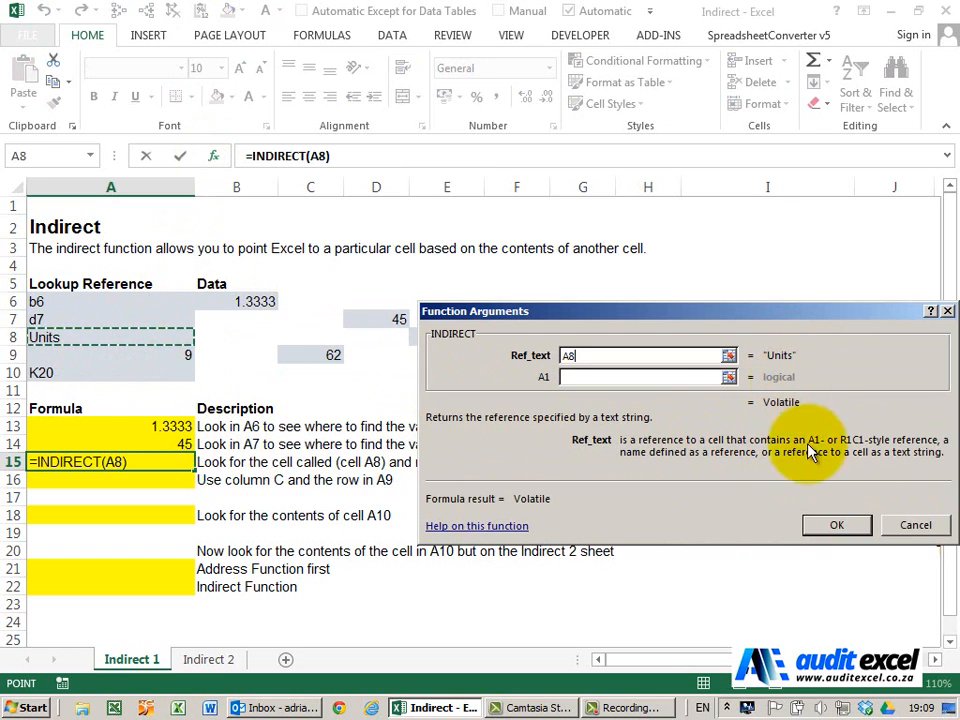
left_click(836, 524)
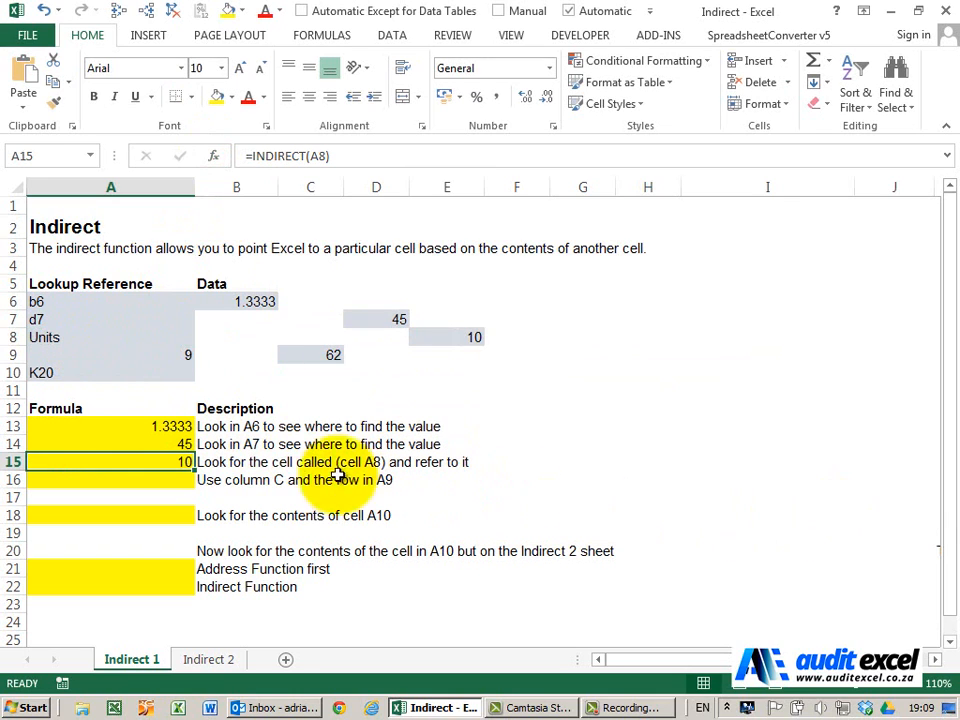
mouse_move(460, 356)
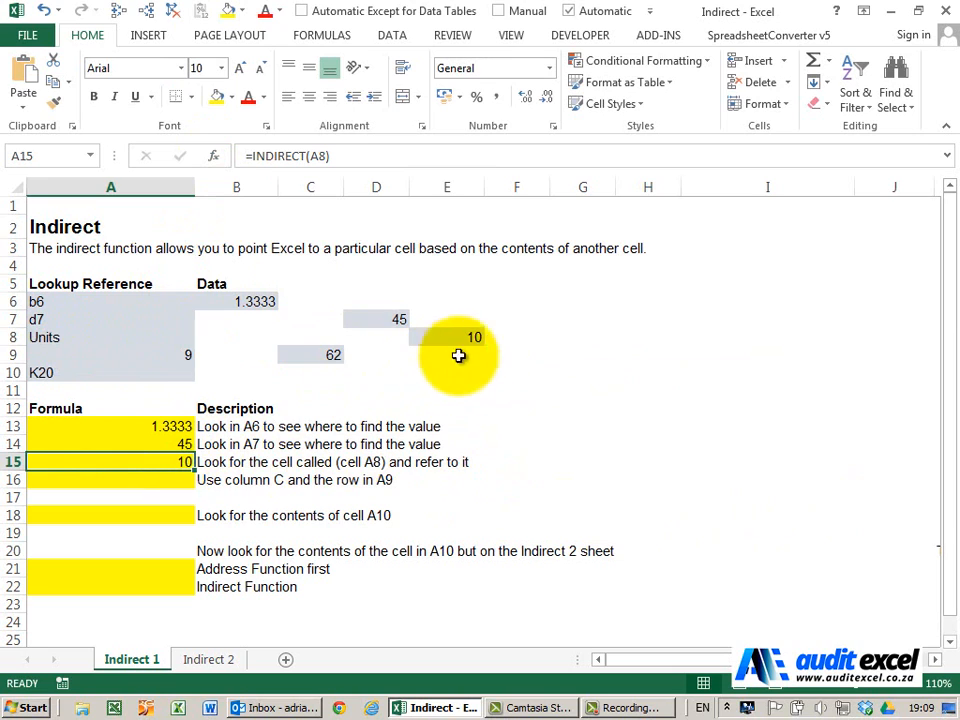
mouse_move(460, 344)
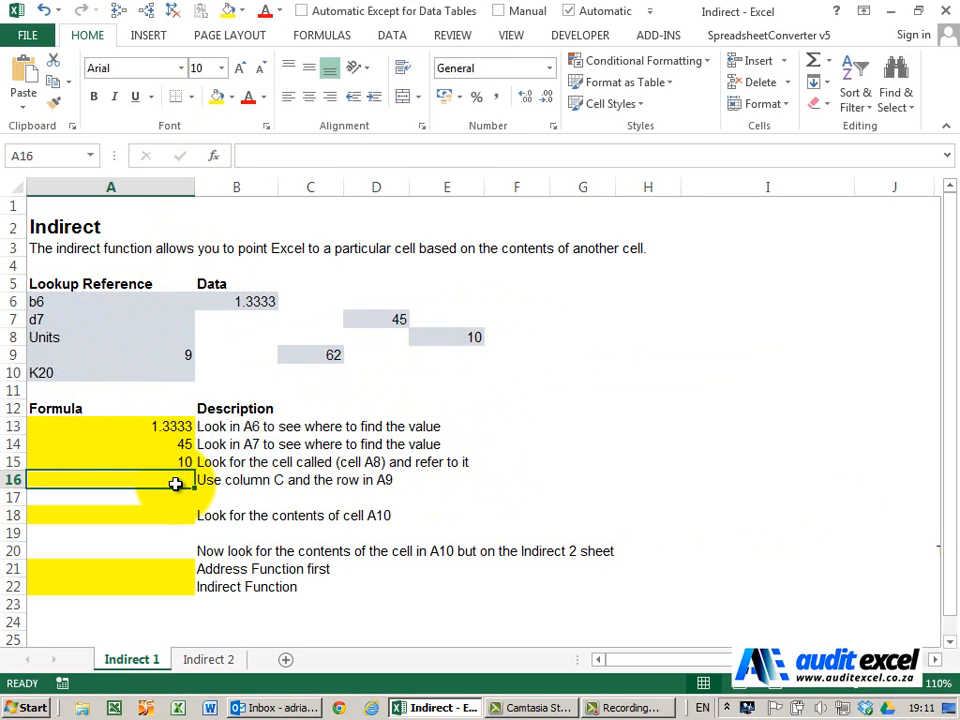
mouse_move(176, 490)
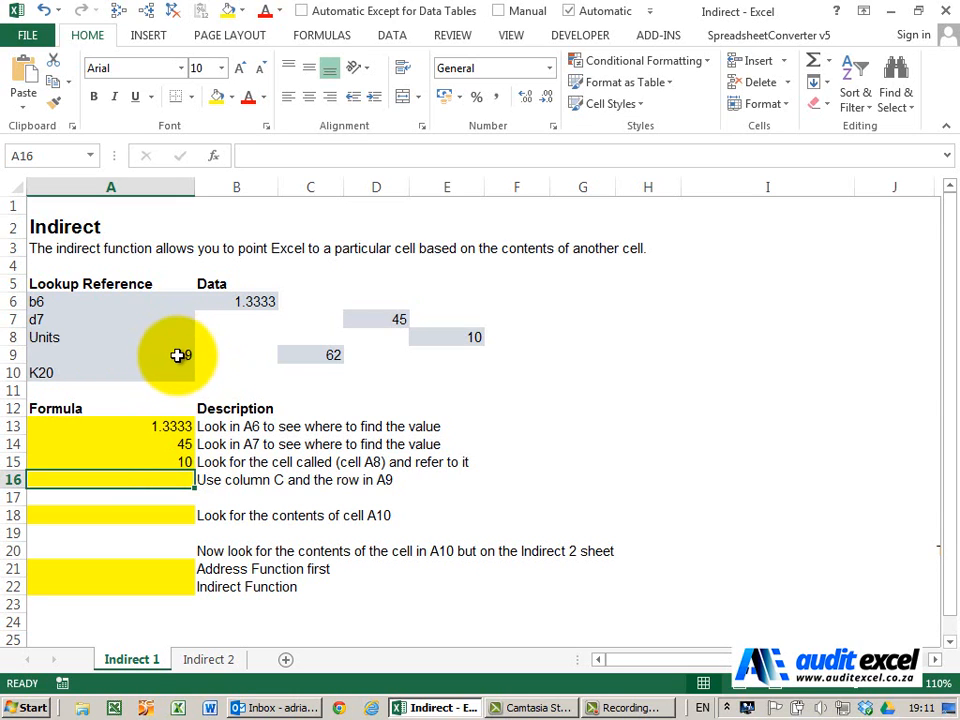
mouse_move(216, 158)
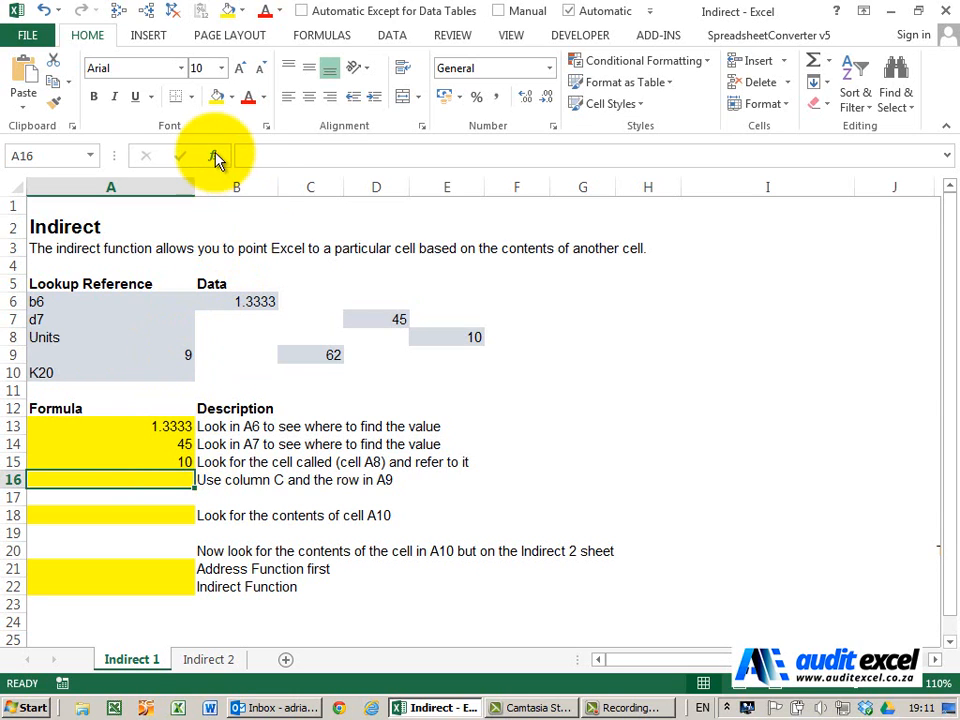
Enter =INDIRECT("C"&A9) in A16, returning 62 from C9
left_click(214, 156)
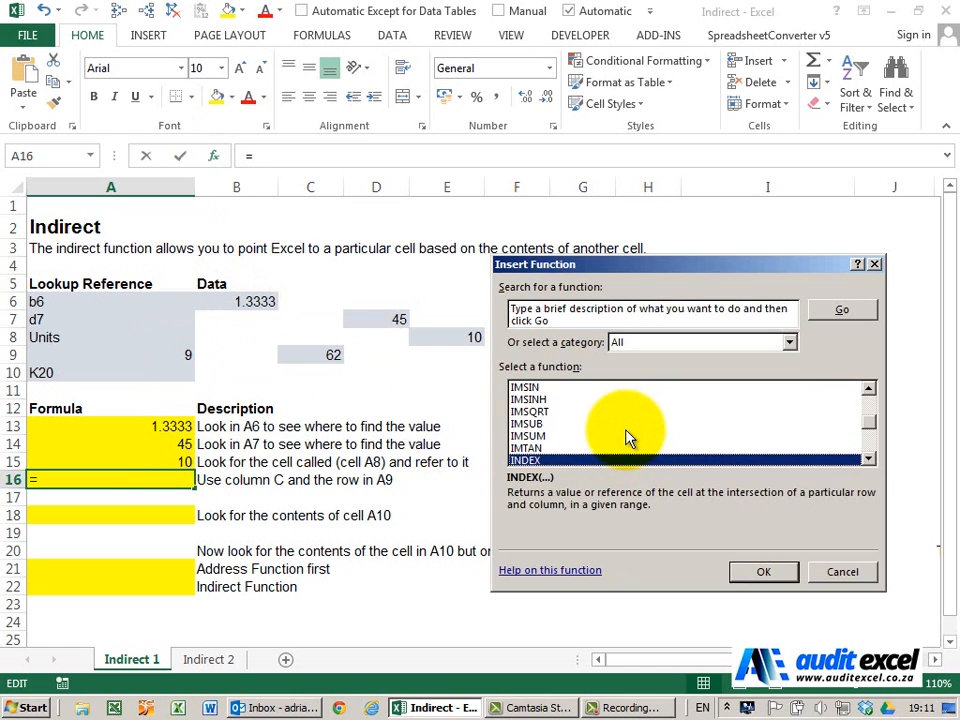
left_click(764, 572)
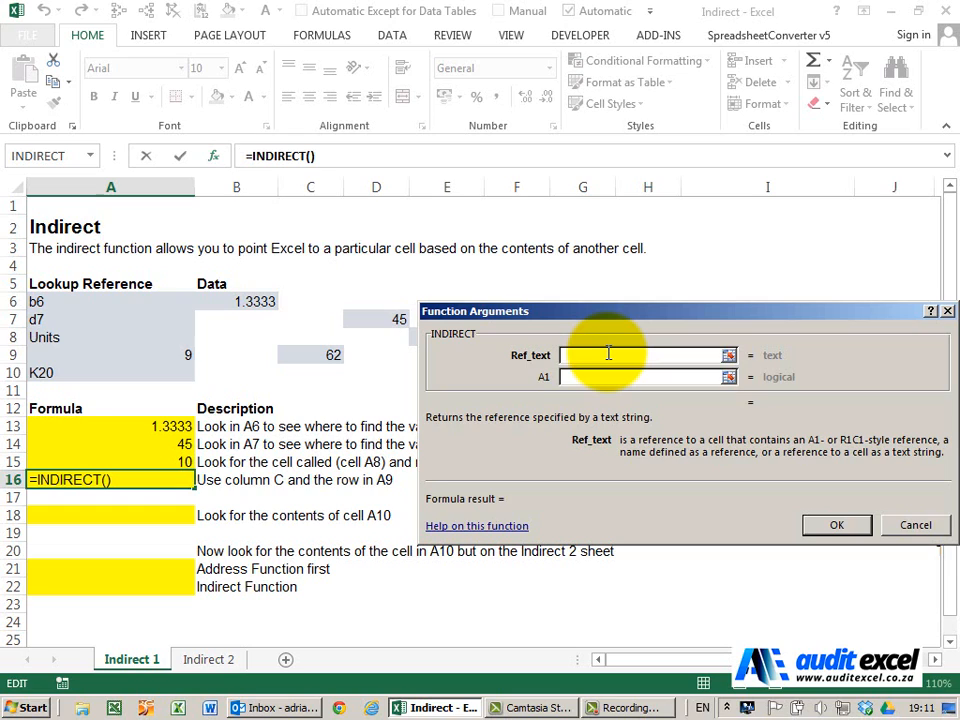
type("\"C")
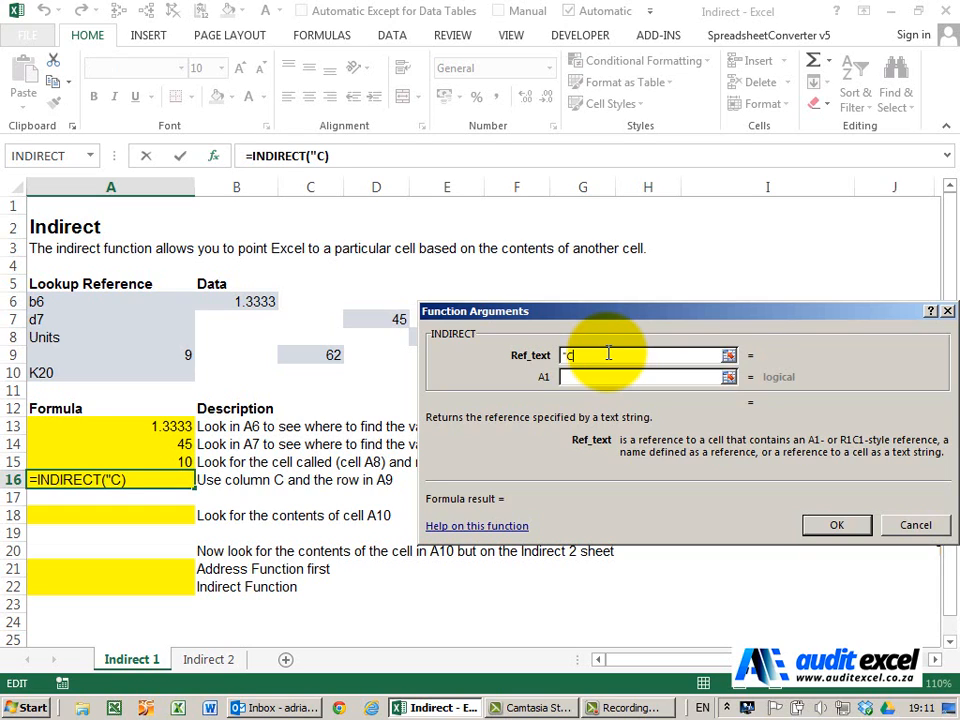
type("&A9")
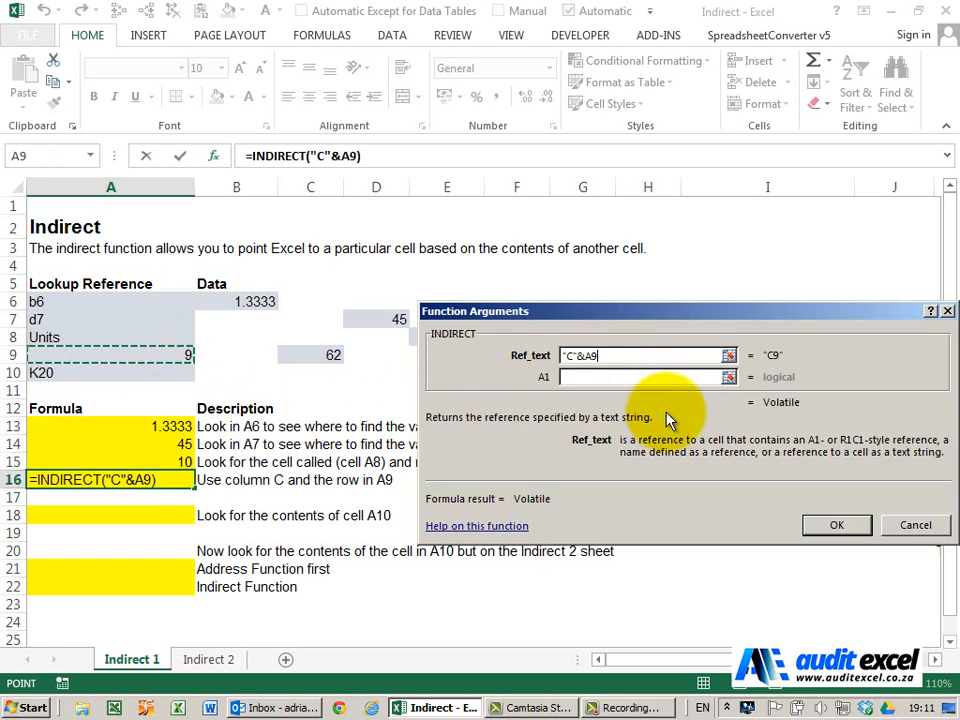
mouse_move(764, 350)
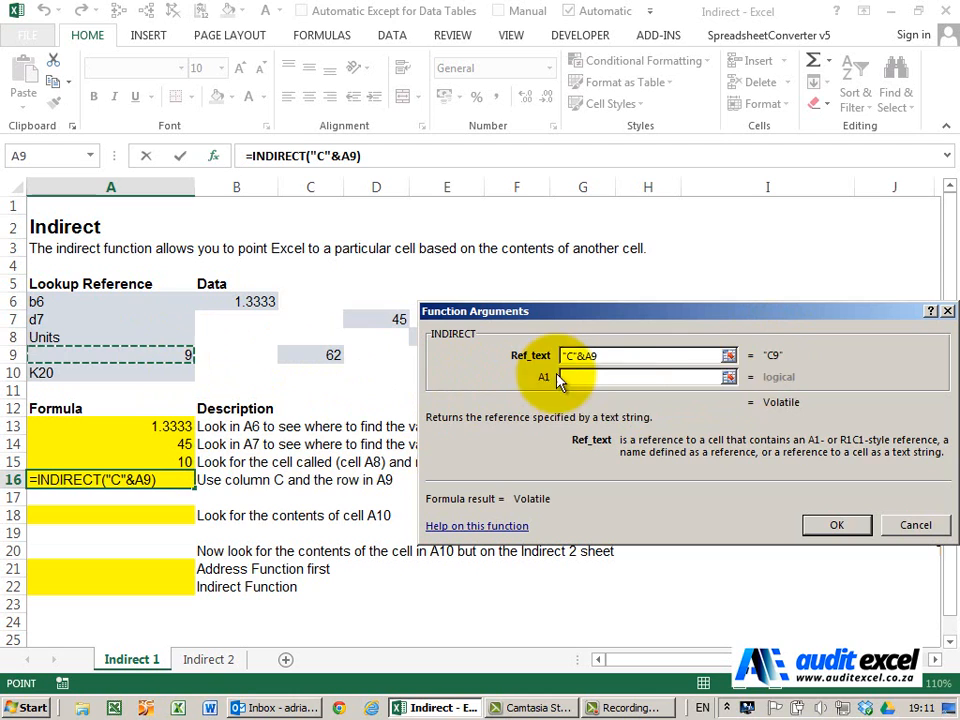
mouse_move(330, 348)
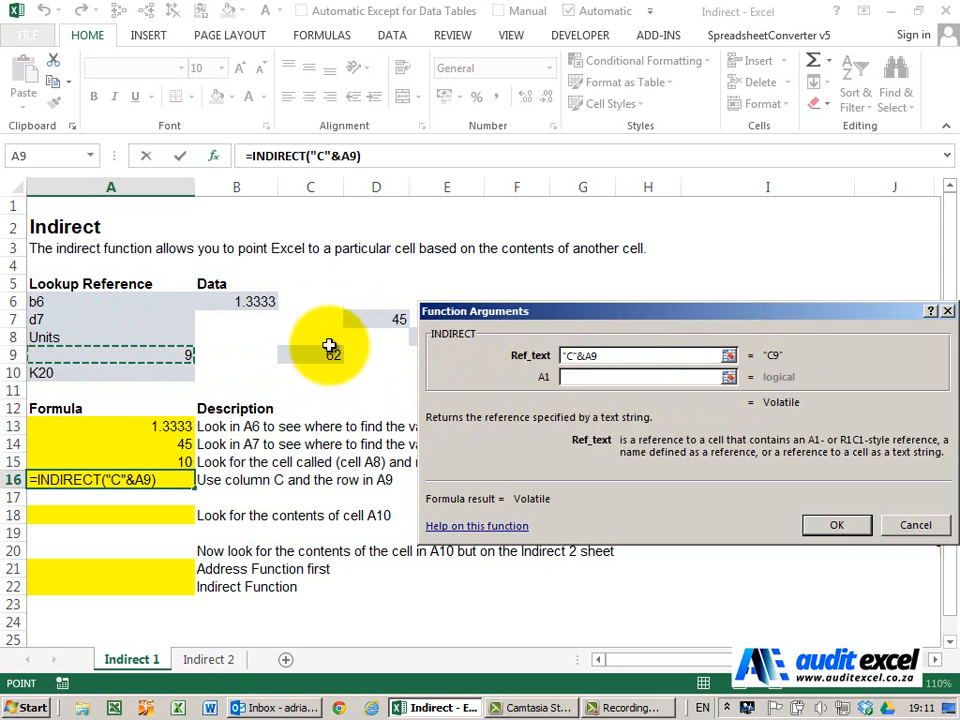
mouse_move(820, 530)
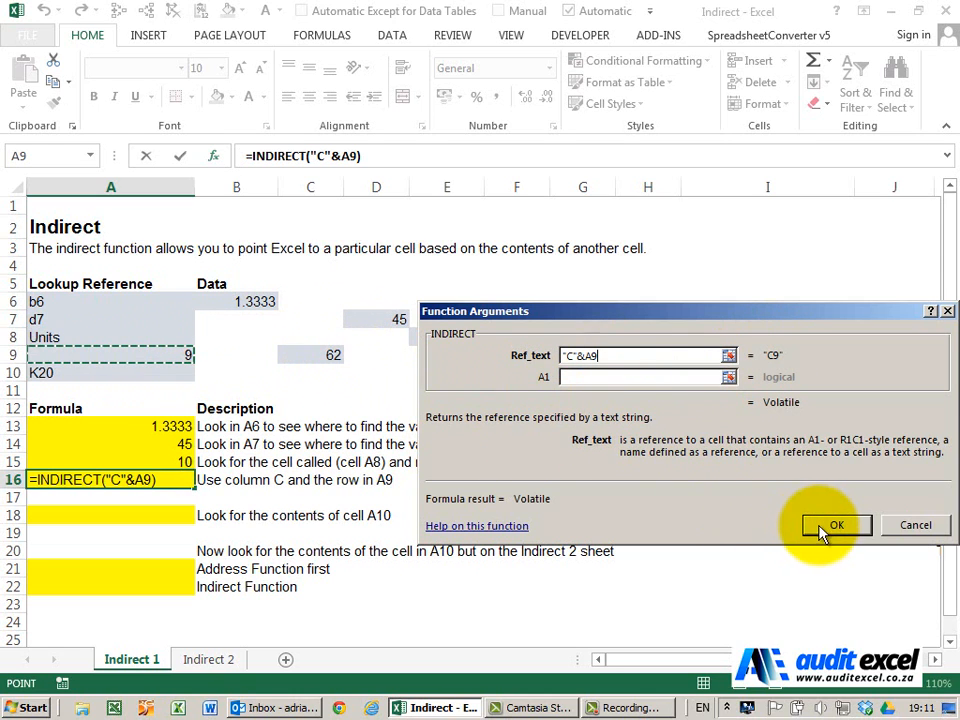
left_click(836, 524)
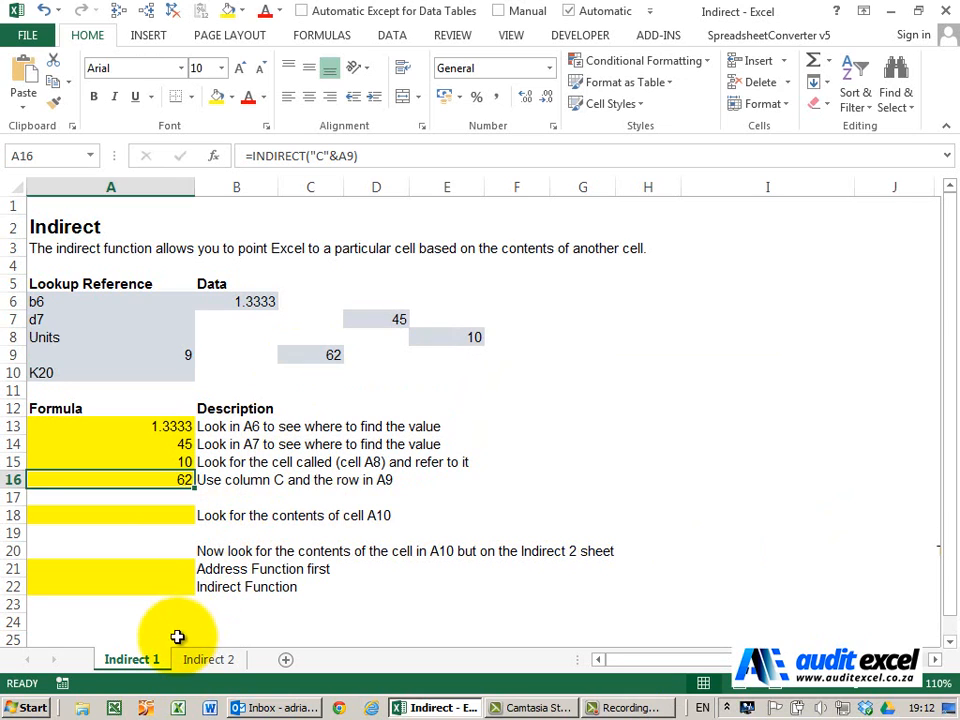
mouse_move(246, 600)
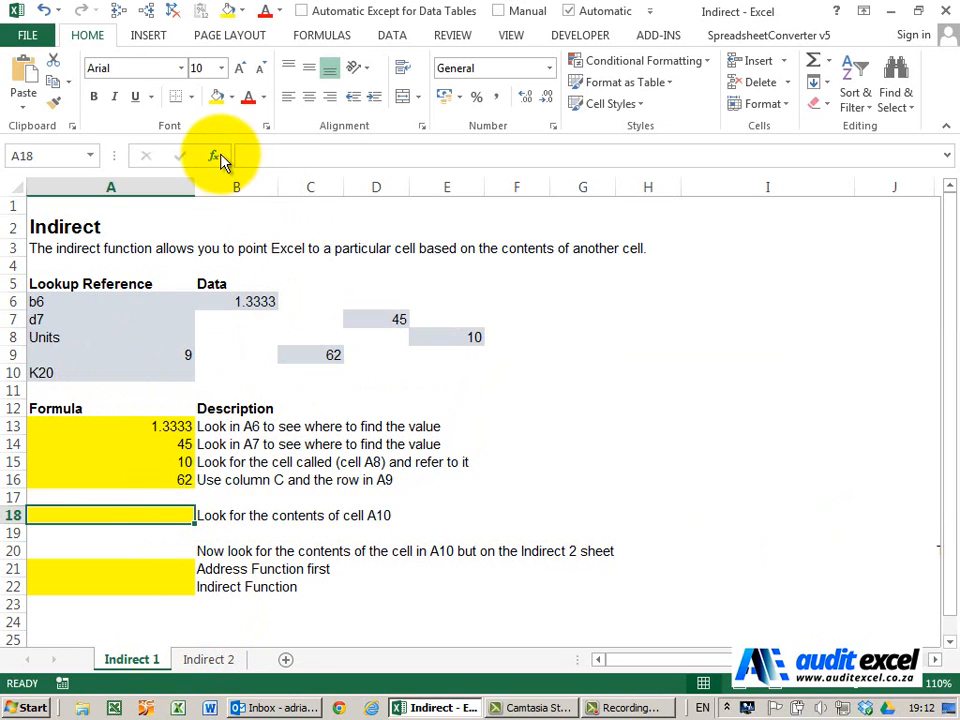
Enter =INDIRECT(A10) in A18, returning the K20 sentence, then move to A21
left_click(212, 156)
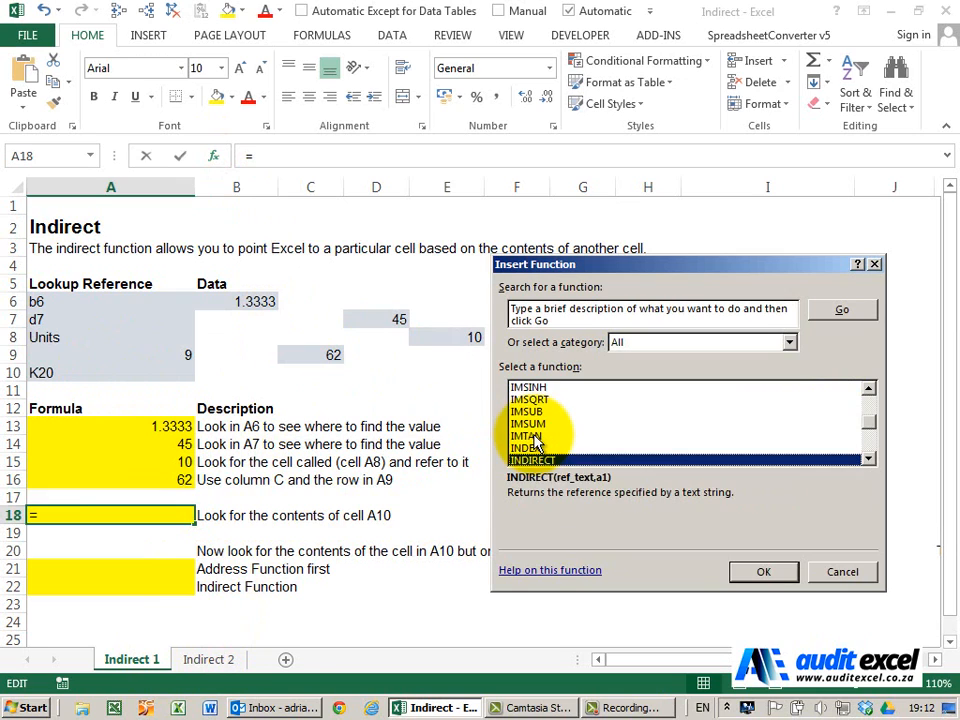
left_click(764, 572)
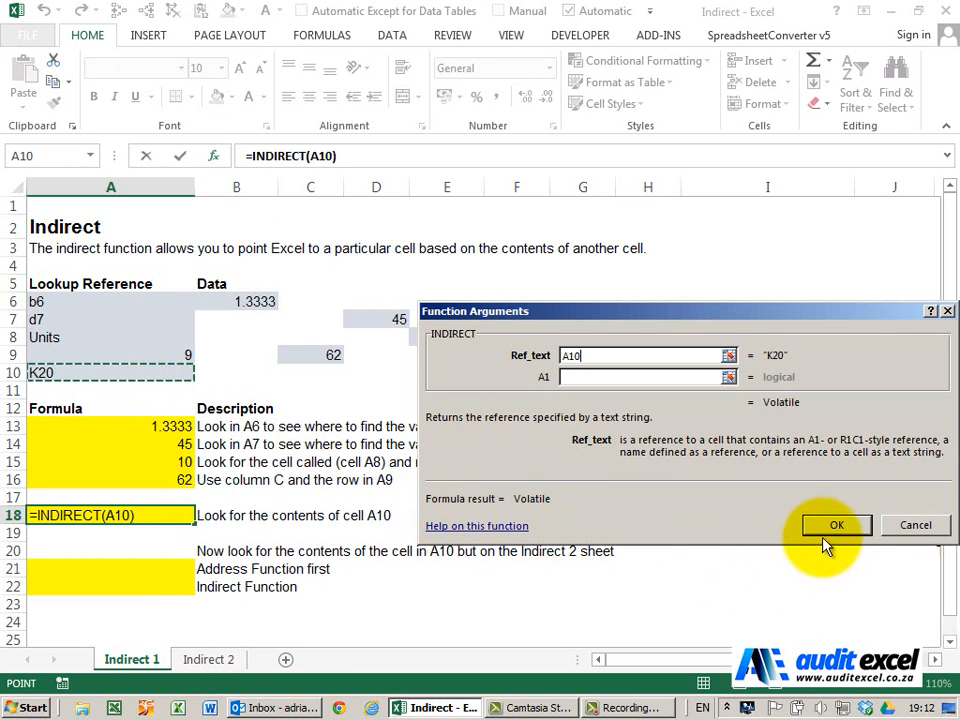
left_click(836, 524)
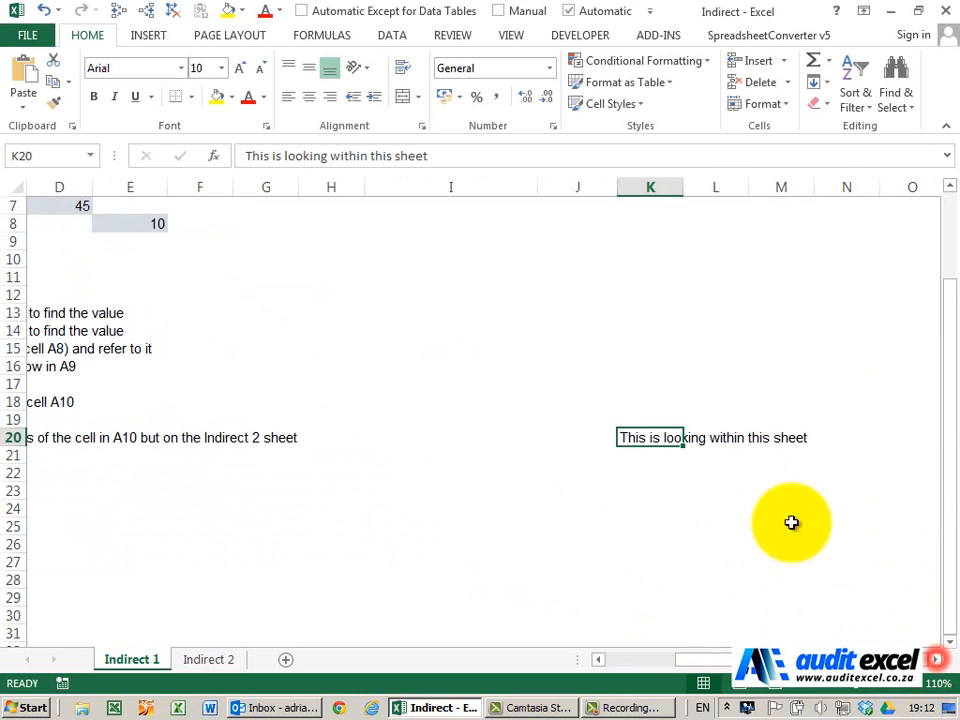
mouse_move(716, 448)
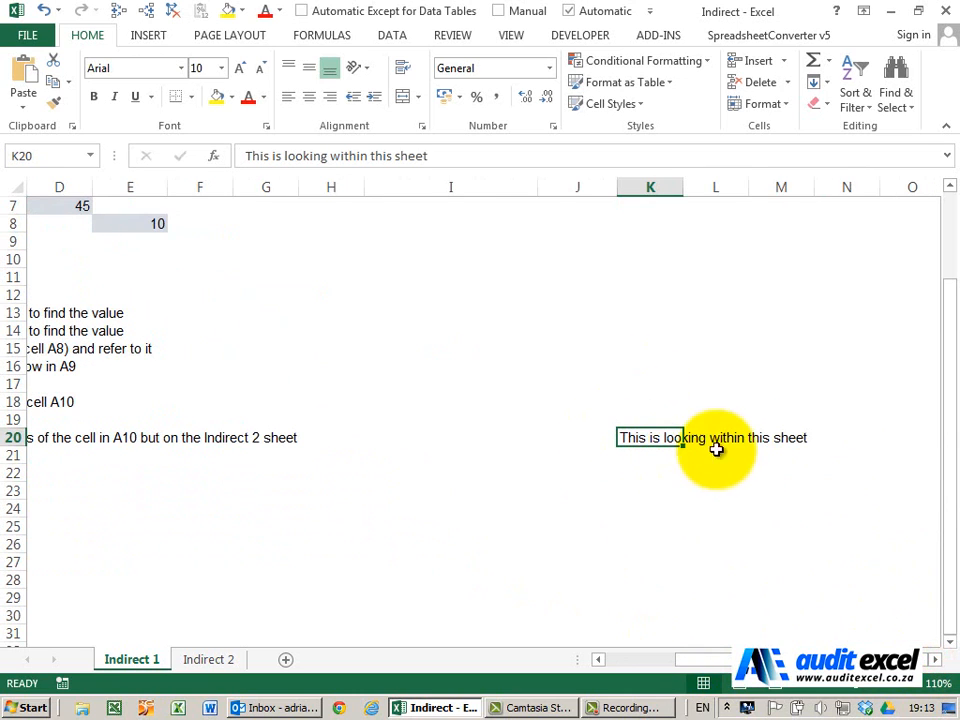
scroll("left", 3)
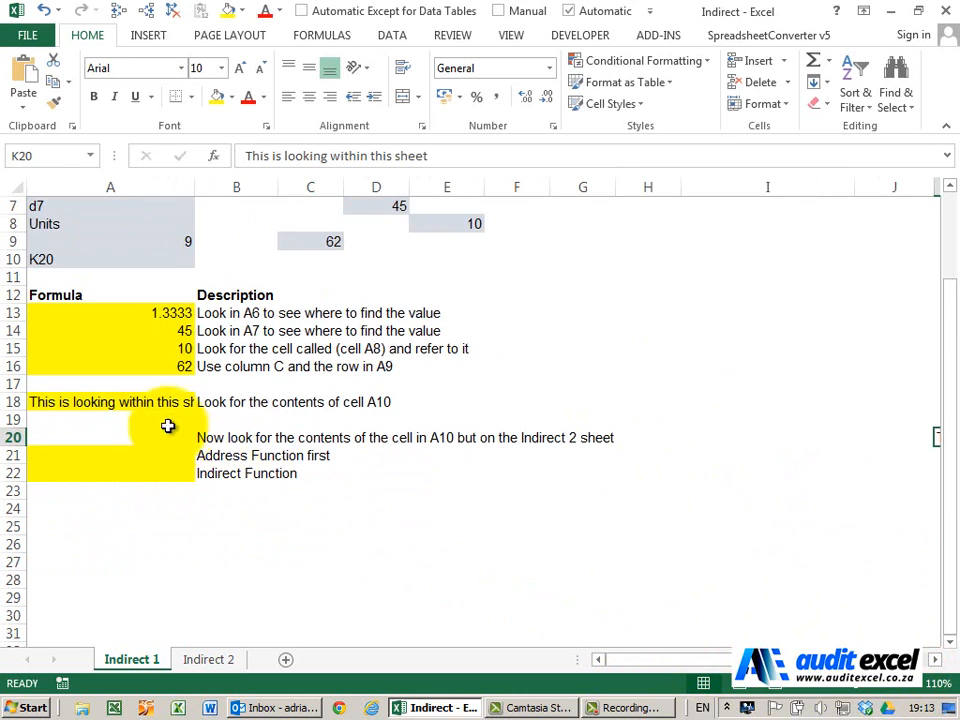
left_click(110, 516)
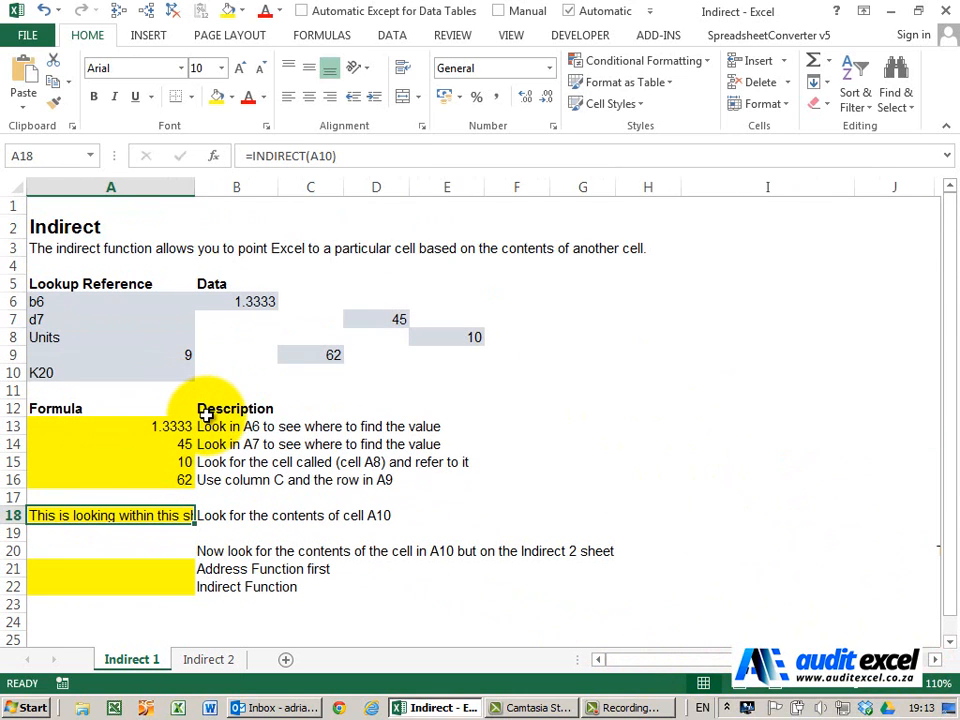
left_click(110, 568)
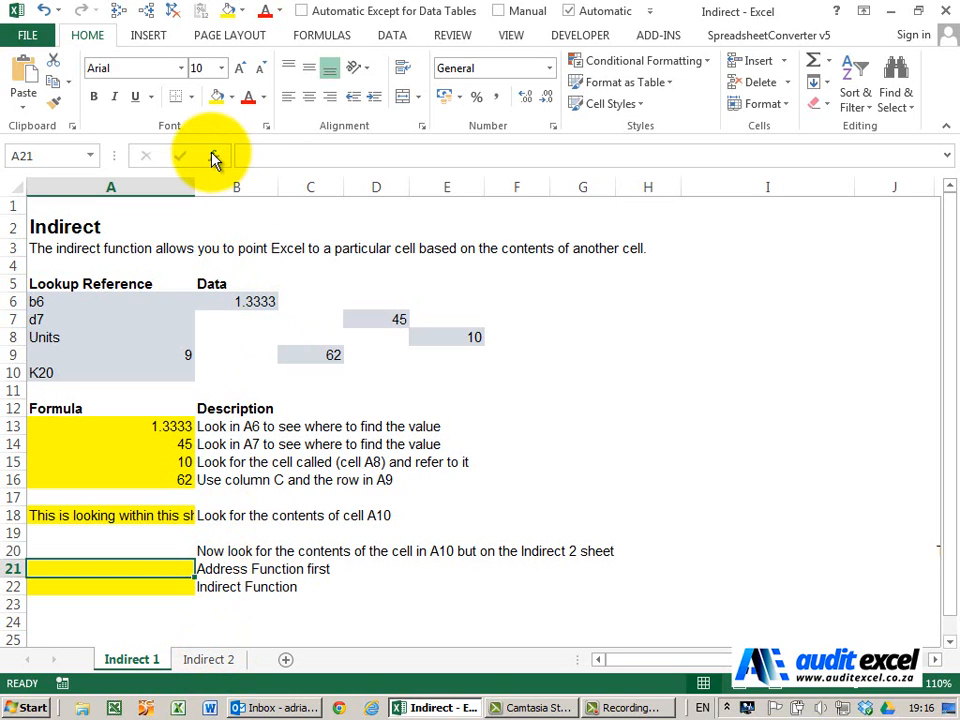
Start an ADDRESS formula in A21 with Row_num 20 and Column_num 11
left_click(212, 156)
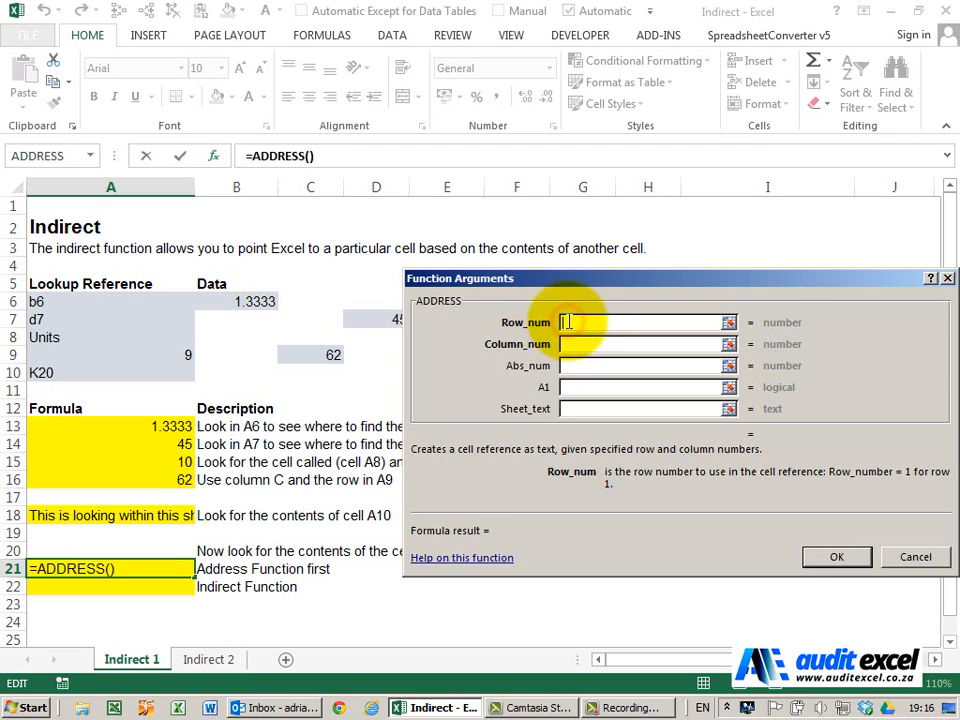
type("20")
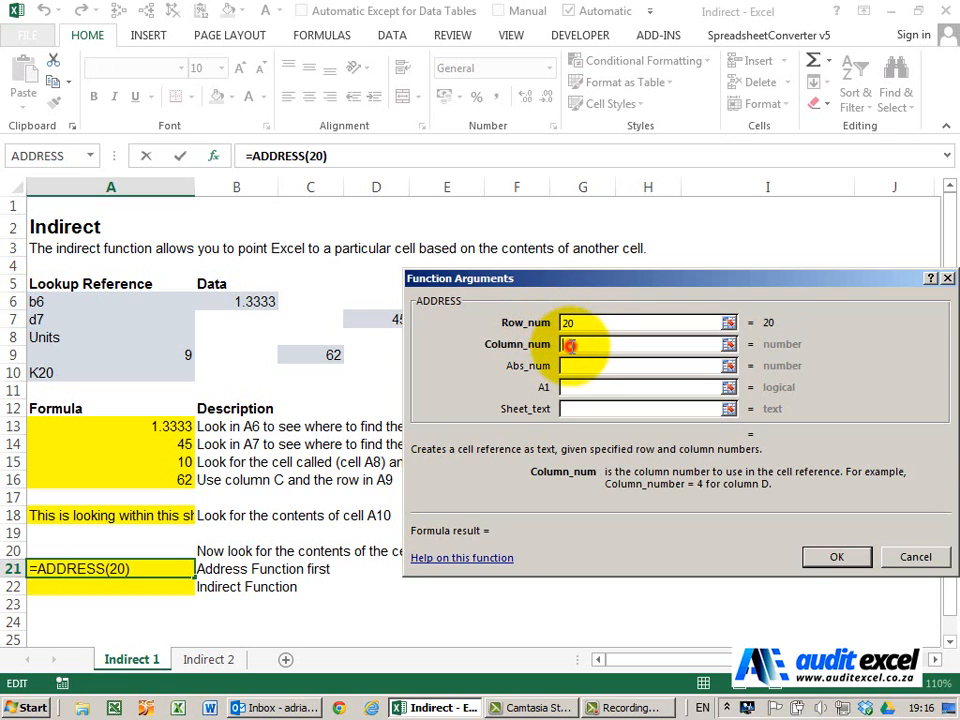
type("11")
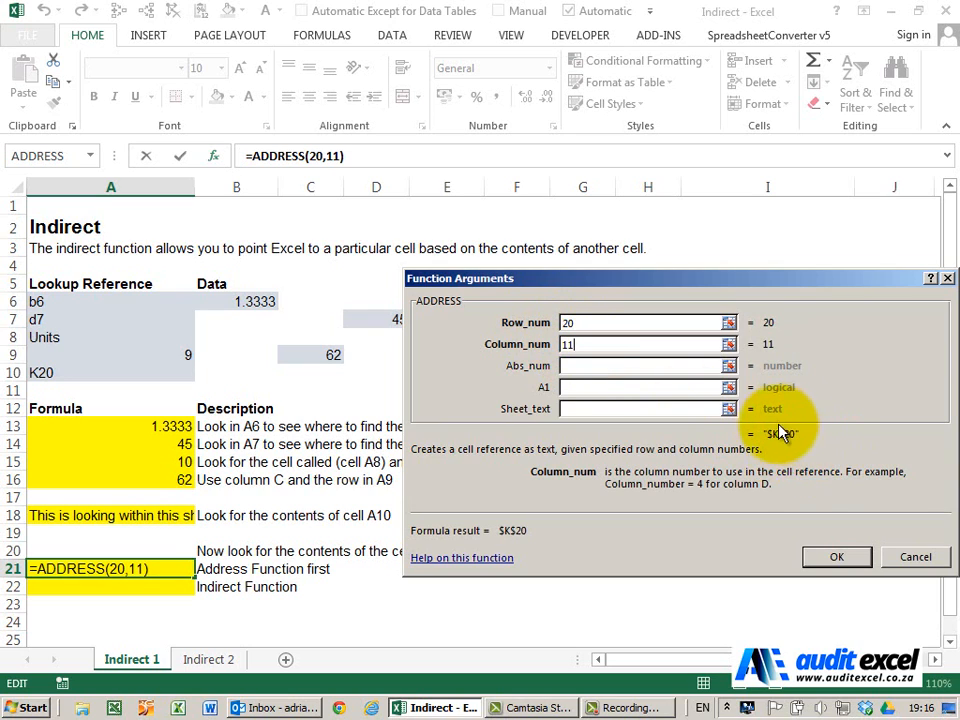
mouse_move(784, 440)
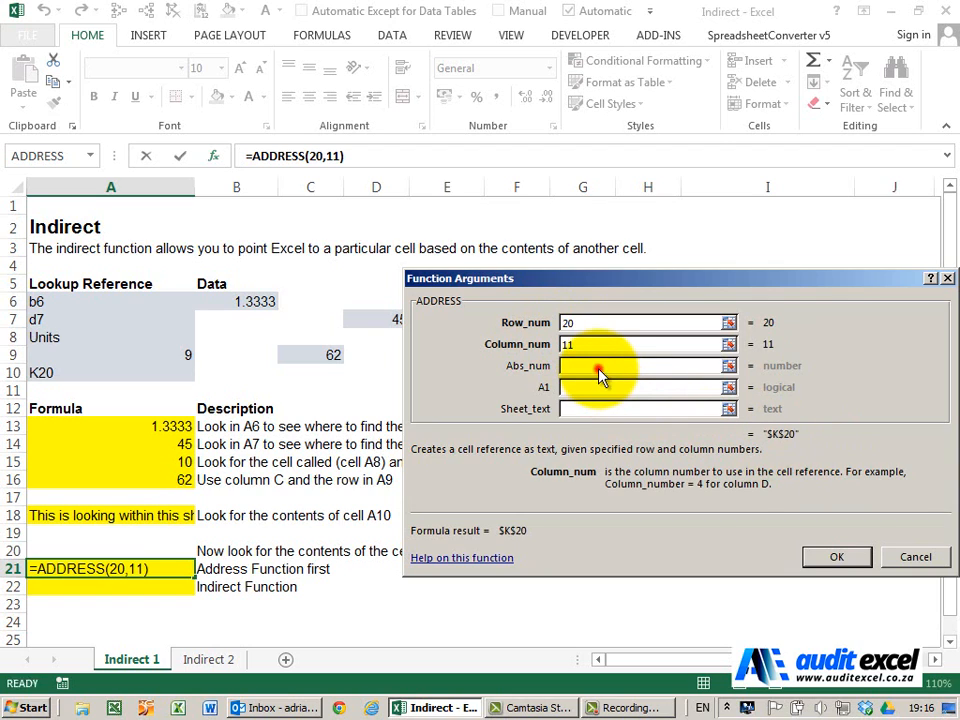
left_click(644, 364)
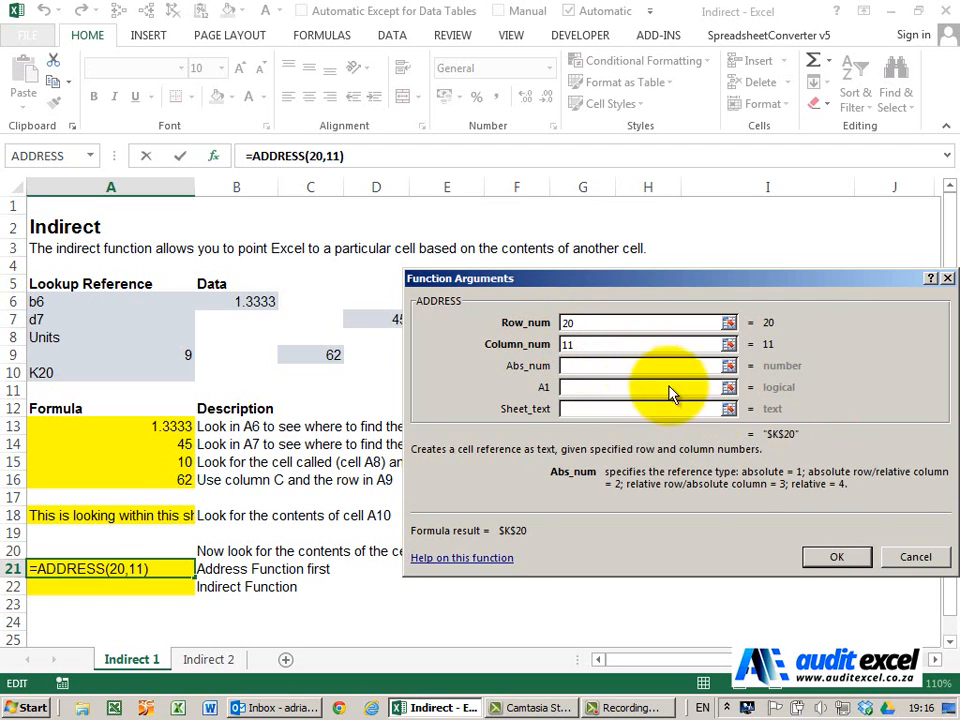
left_click(644, 388)
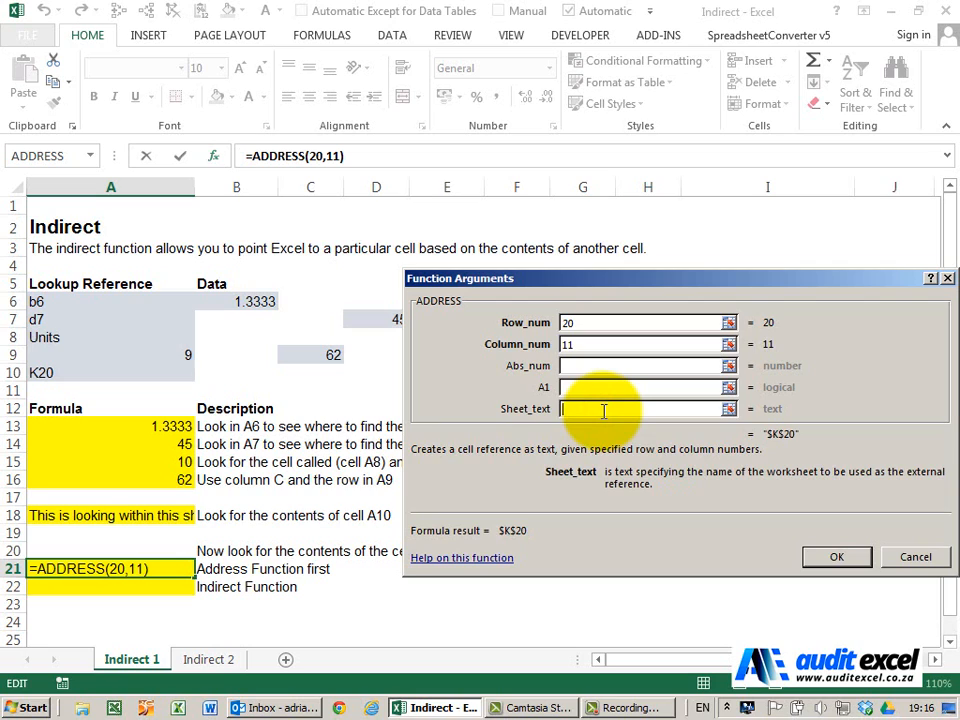
Set Sheet_text to "Indirect 2" and confirm, returning 'Indirect 2'!$K$20
type("In")
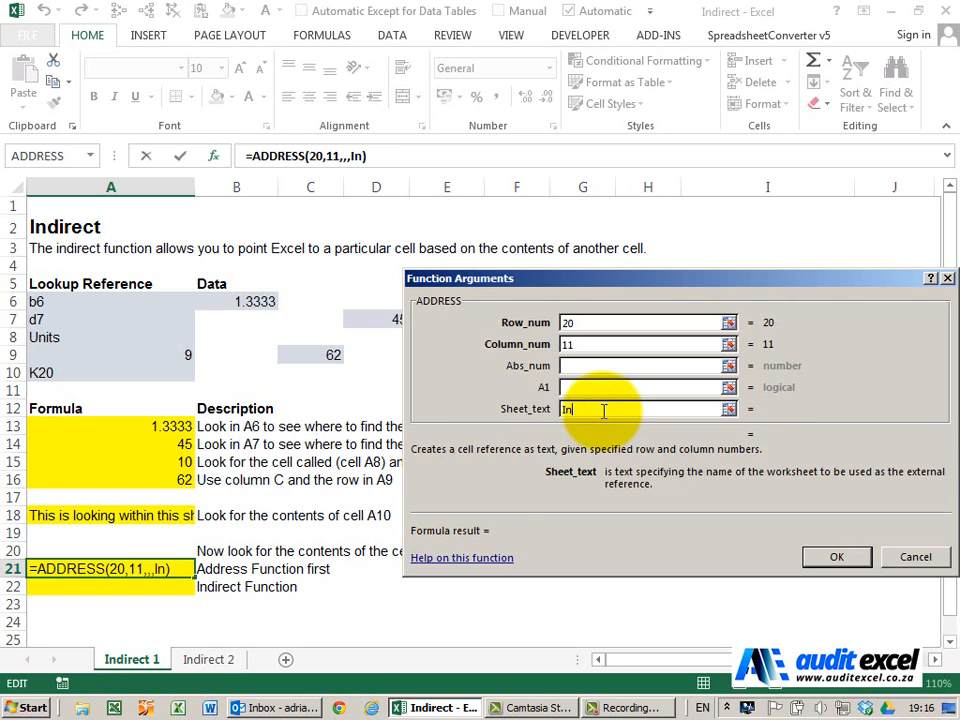
type("direct")
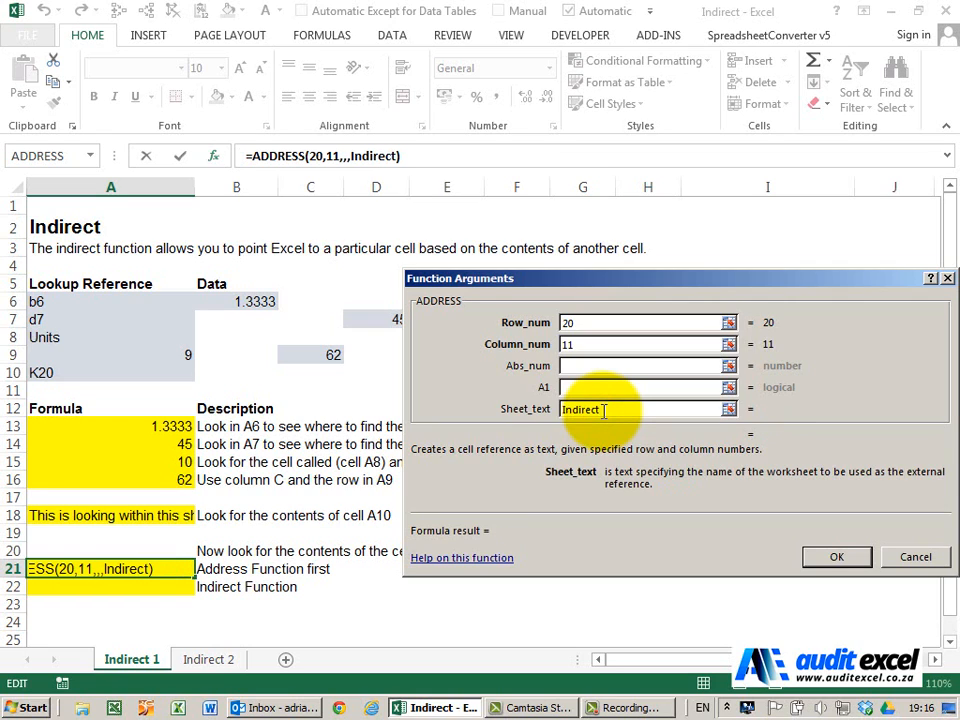
type("2")
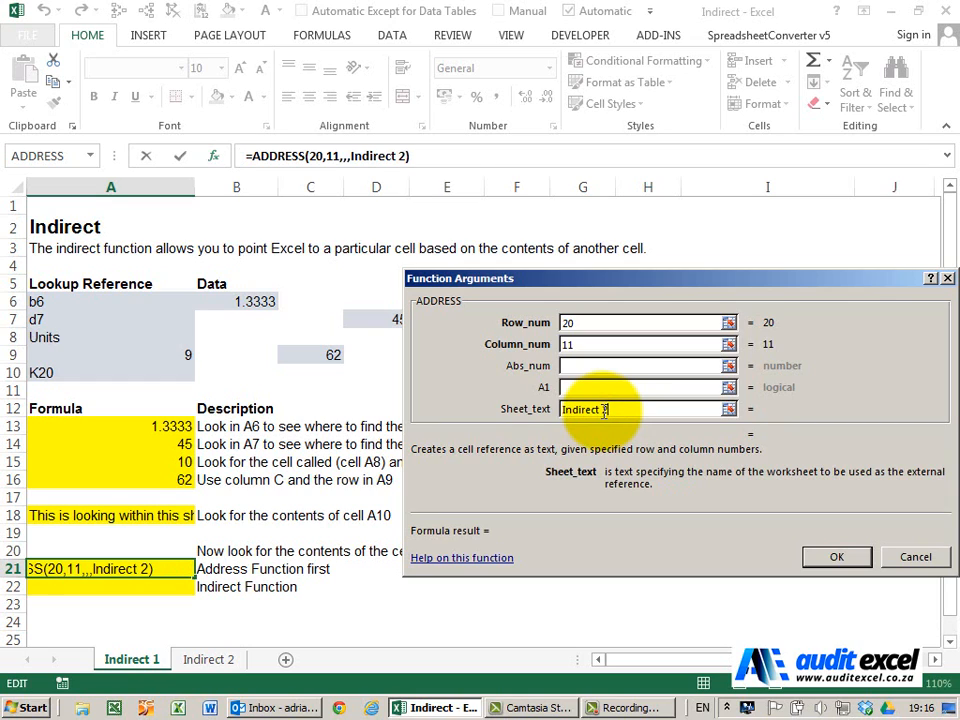
type("\"")
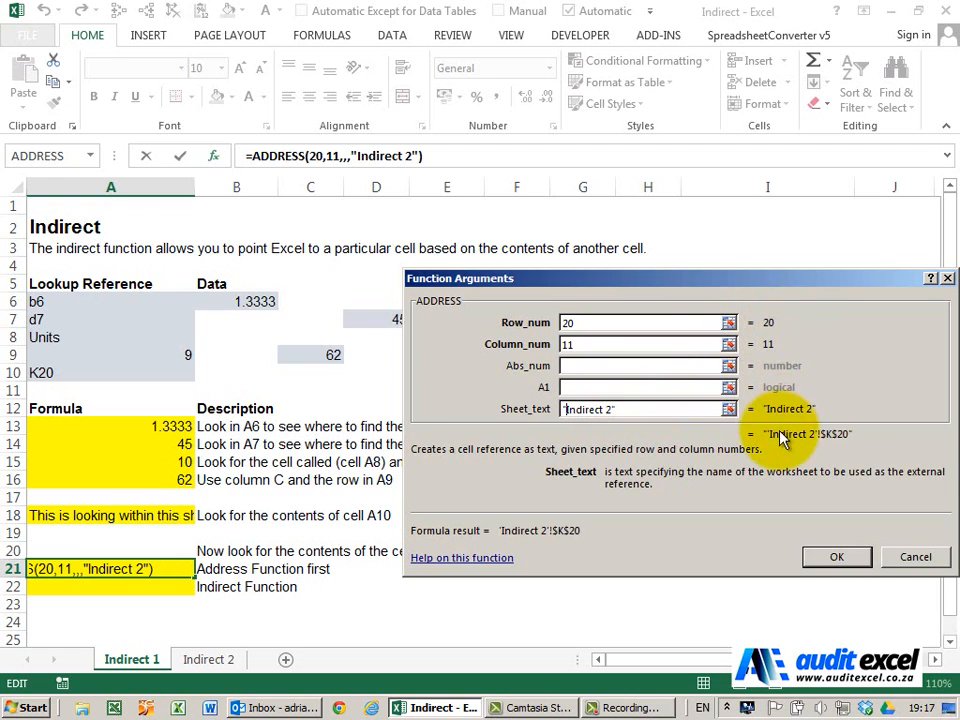
mouse_move(790, 444)
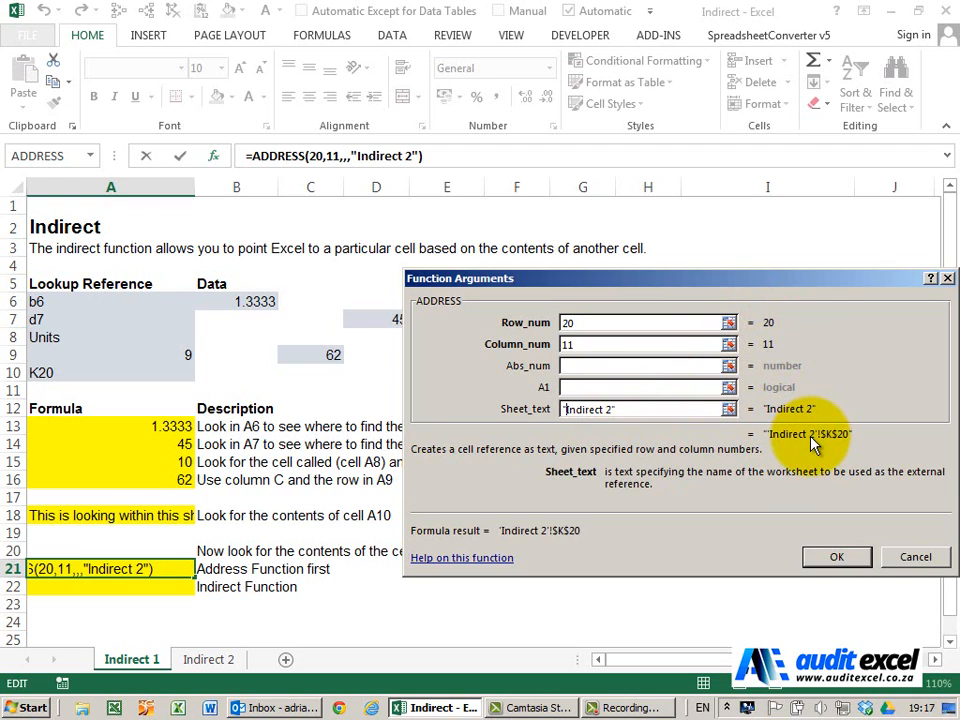
left_click(836, 556)
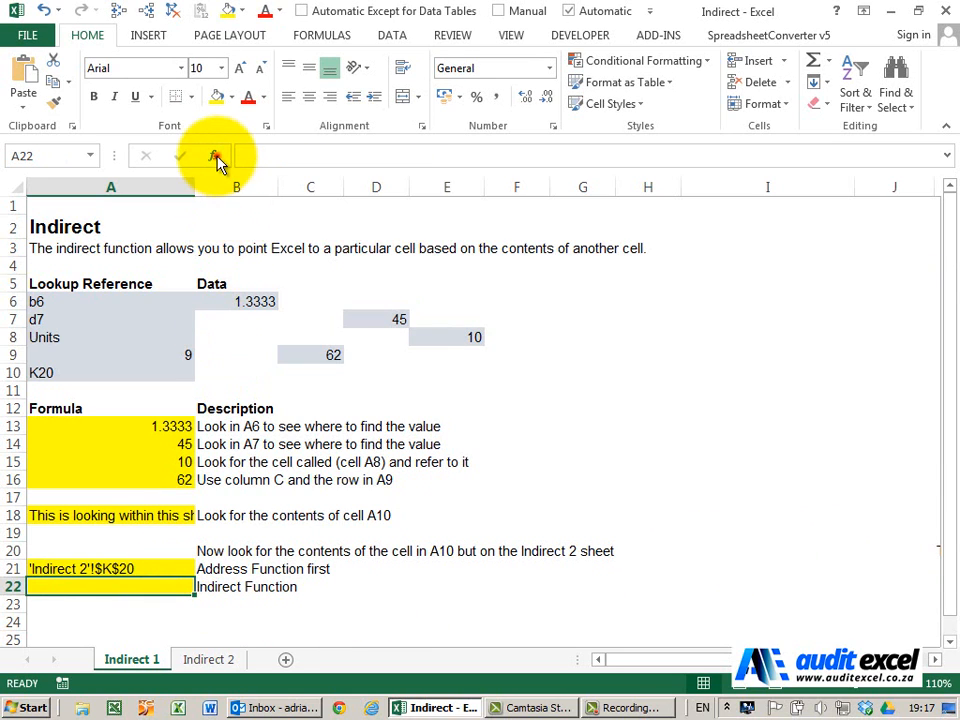
Enter =INDIRECT(A21) in A22, widen column A, and verify against the Indirect 2 sheet
left_click(212, 156)
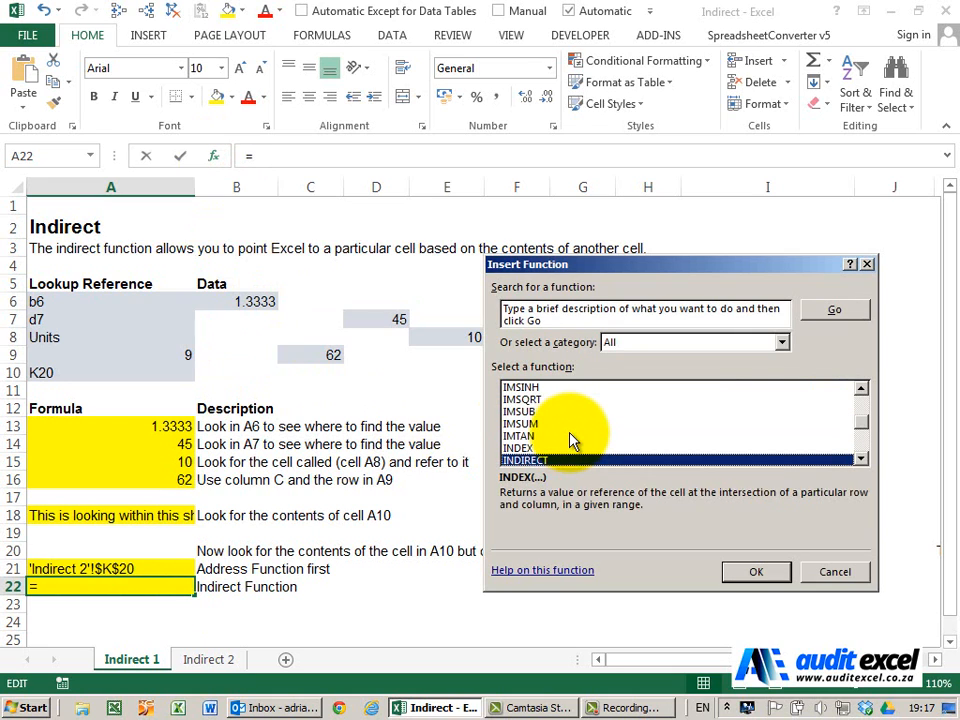
left_click(756, 572)
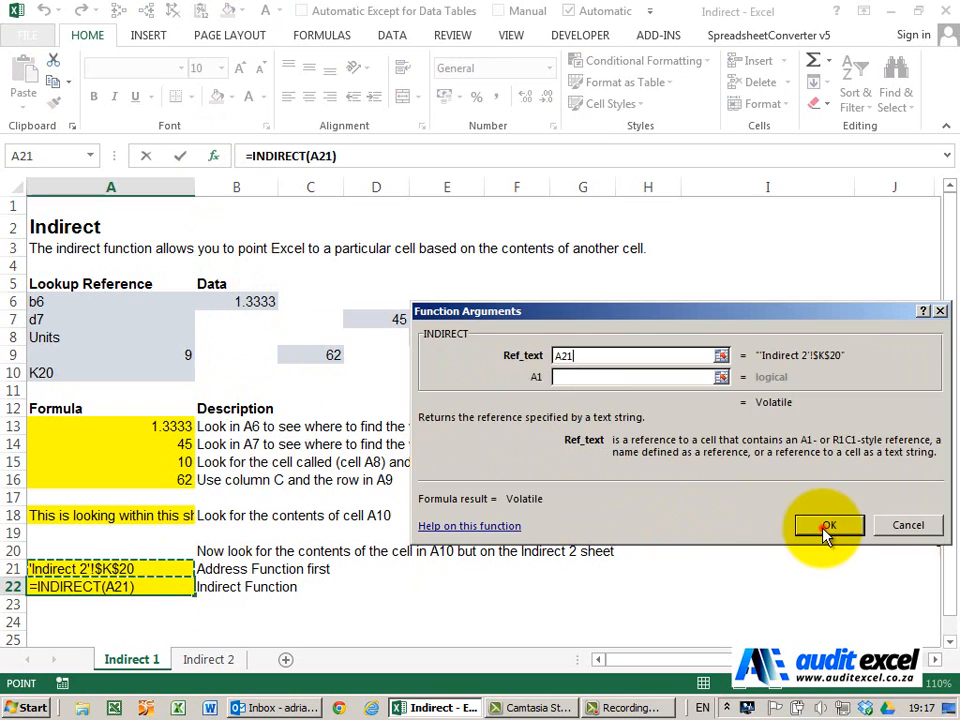
left_click(828, 524)
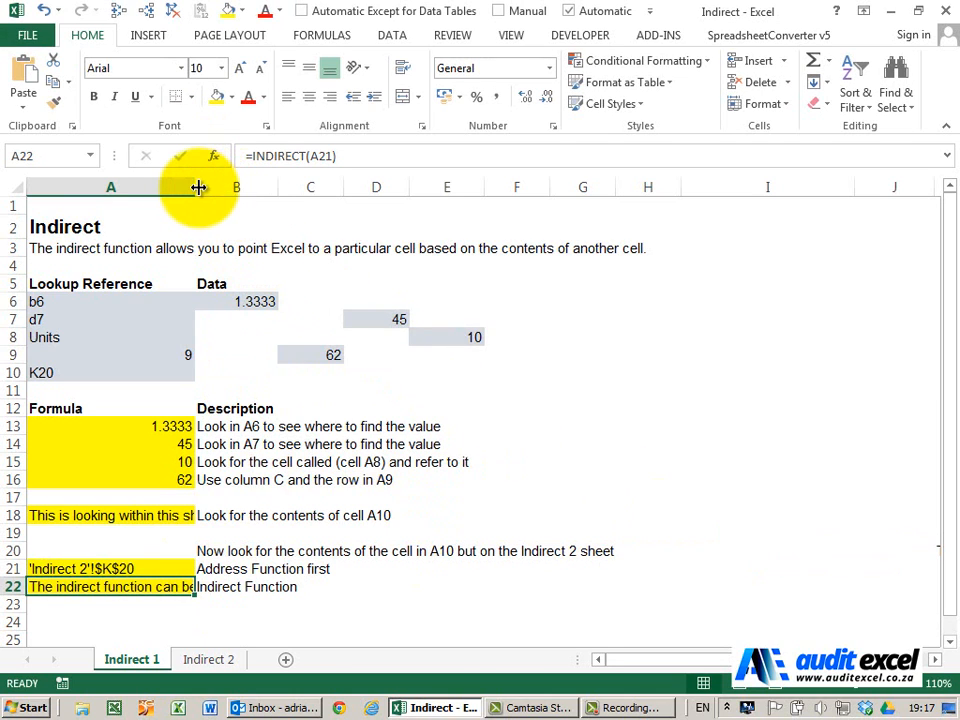
left_click_drag(198, 188, 244, 188)
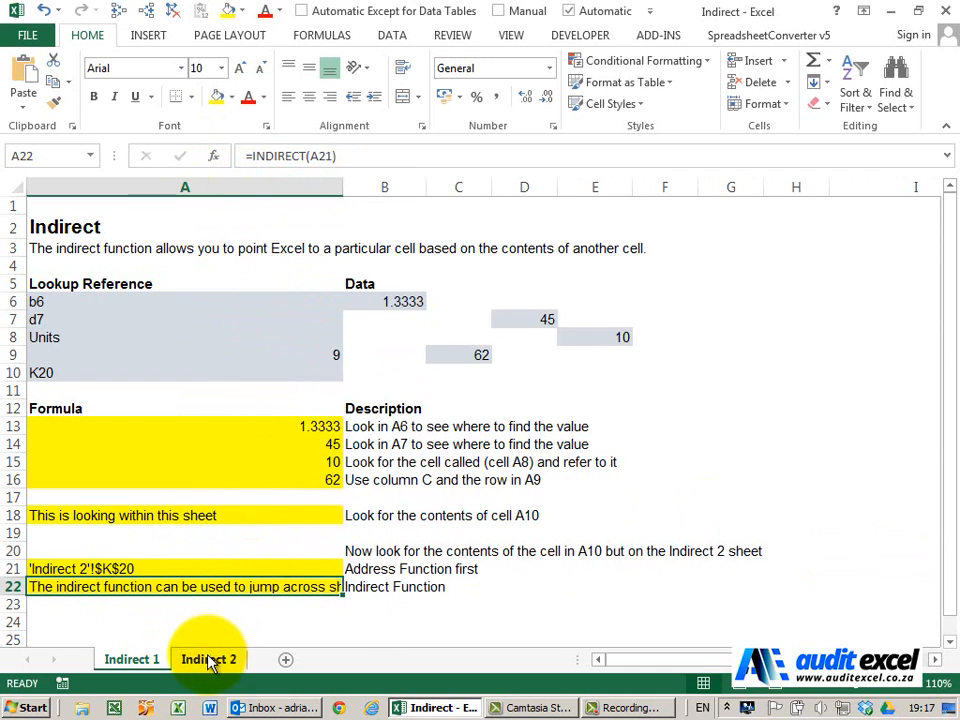
left_click(208, 660)
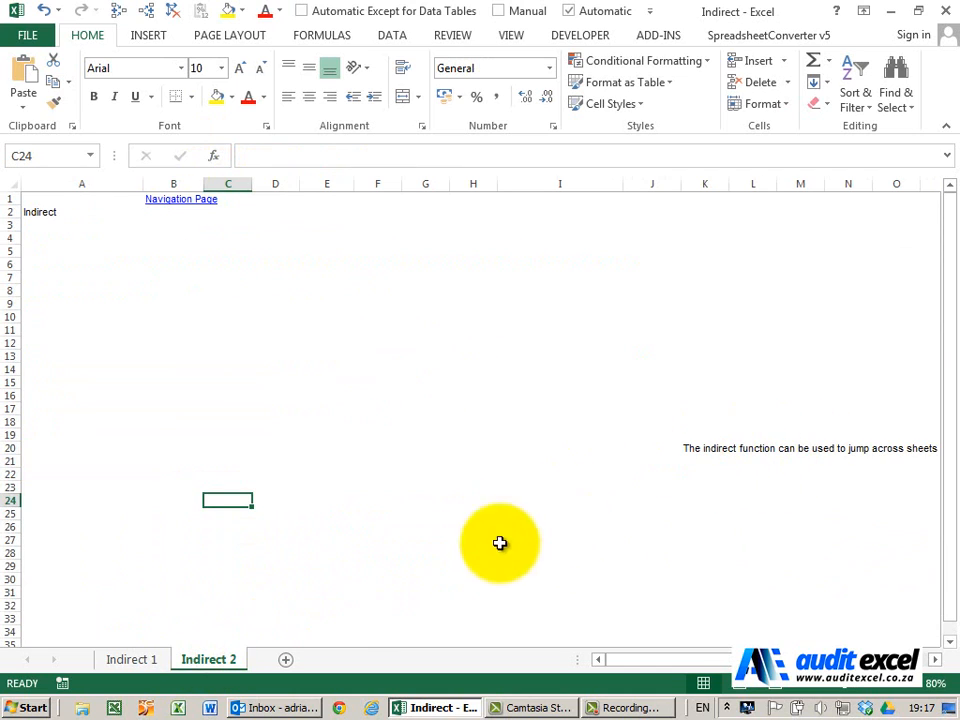
left_click(132, 660)
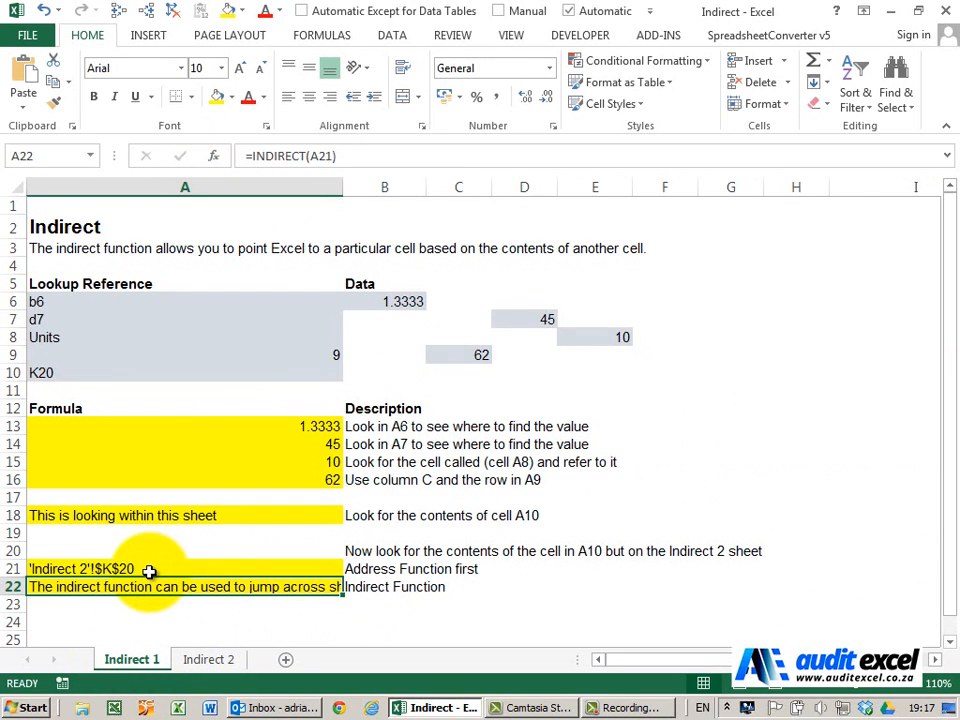